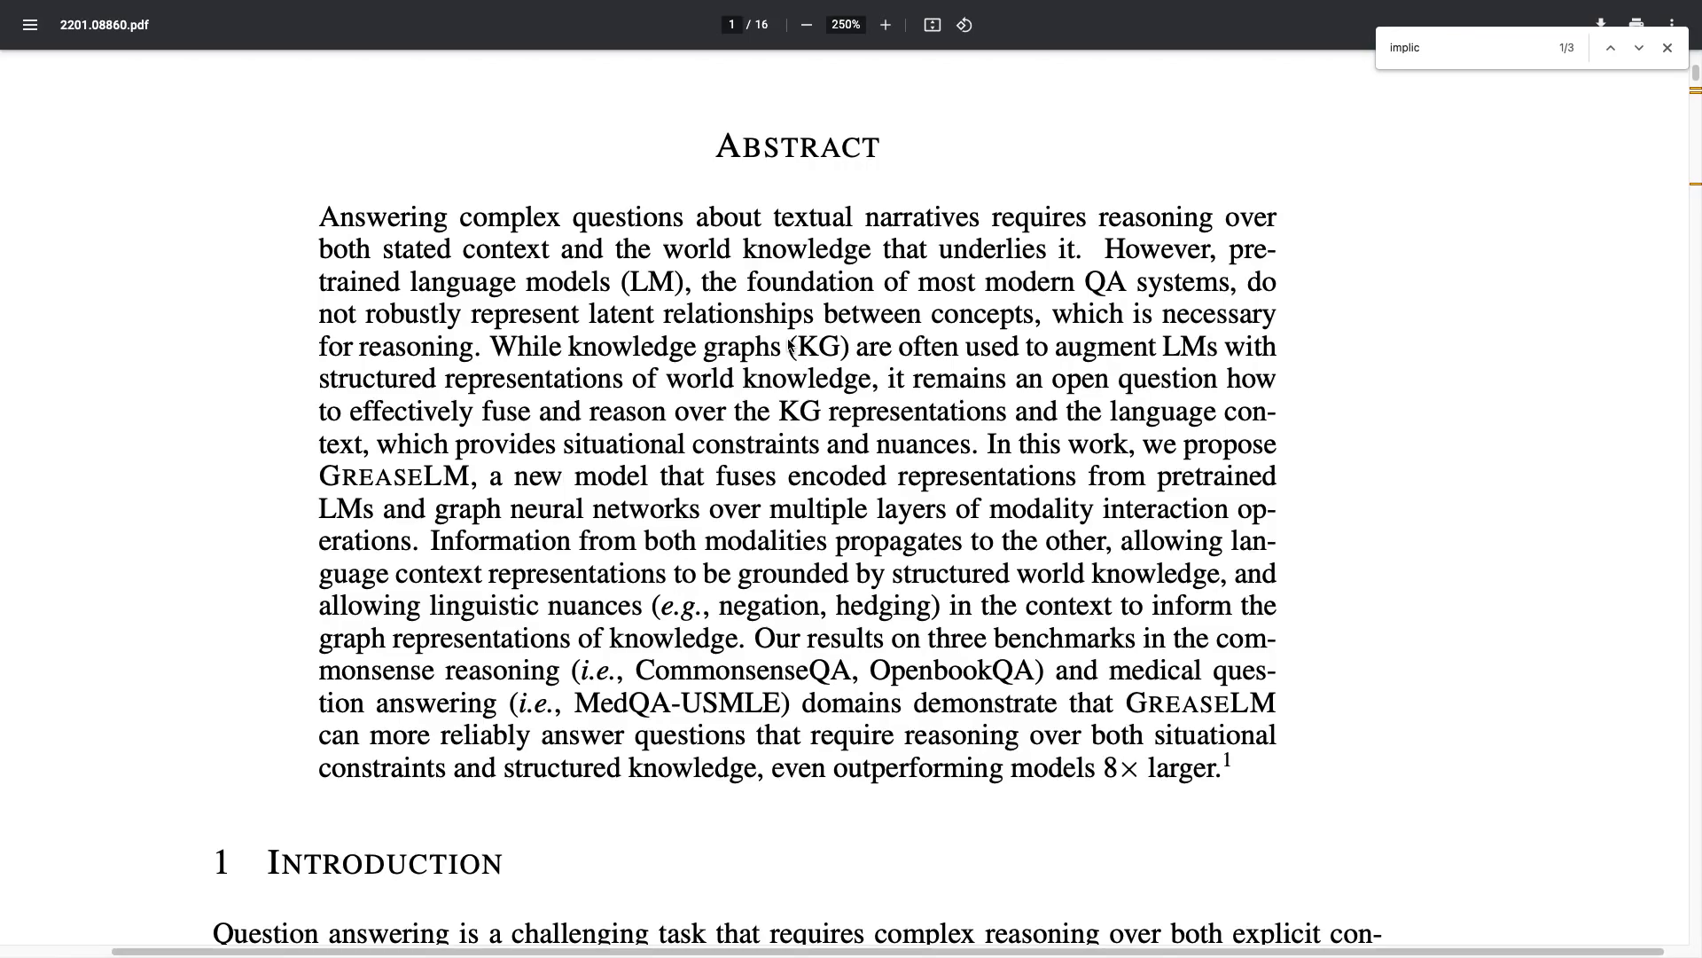
# Scroll past the abstract and introduction to Figure 1 on page 2
pyautogui.scroll(-3)
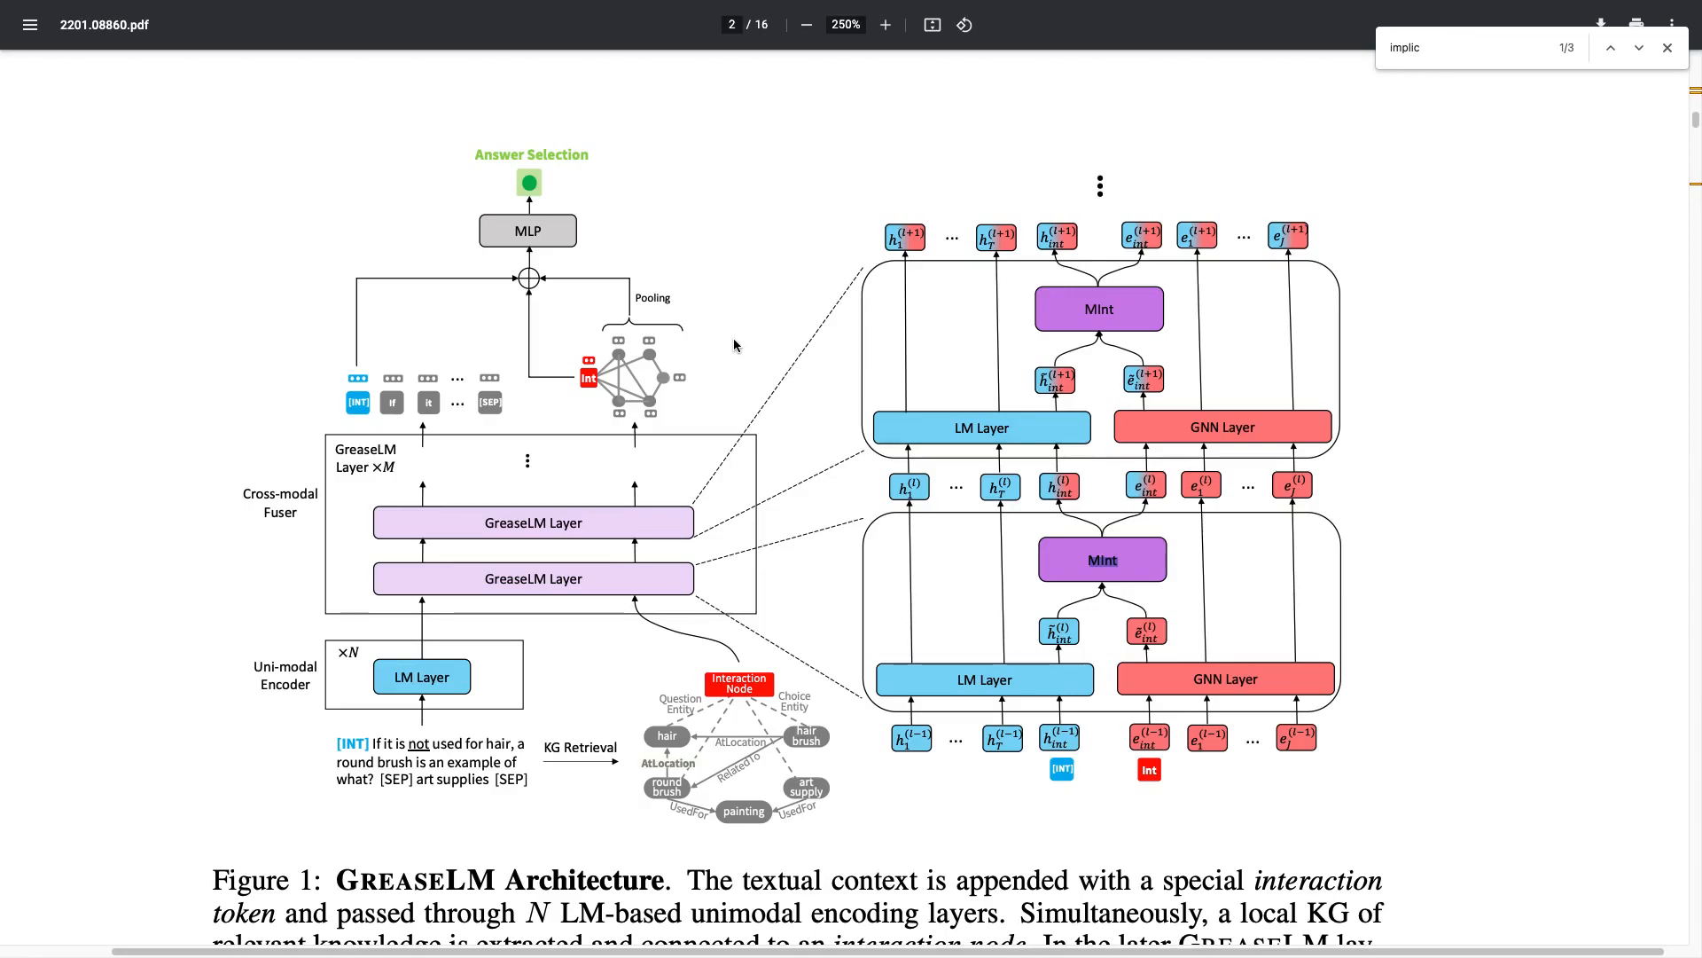
pyautogui.moveTo(385, 629)
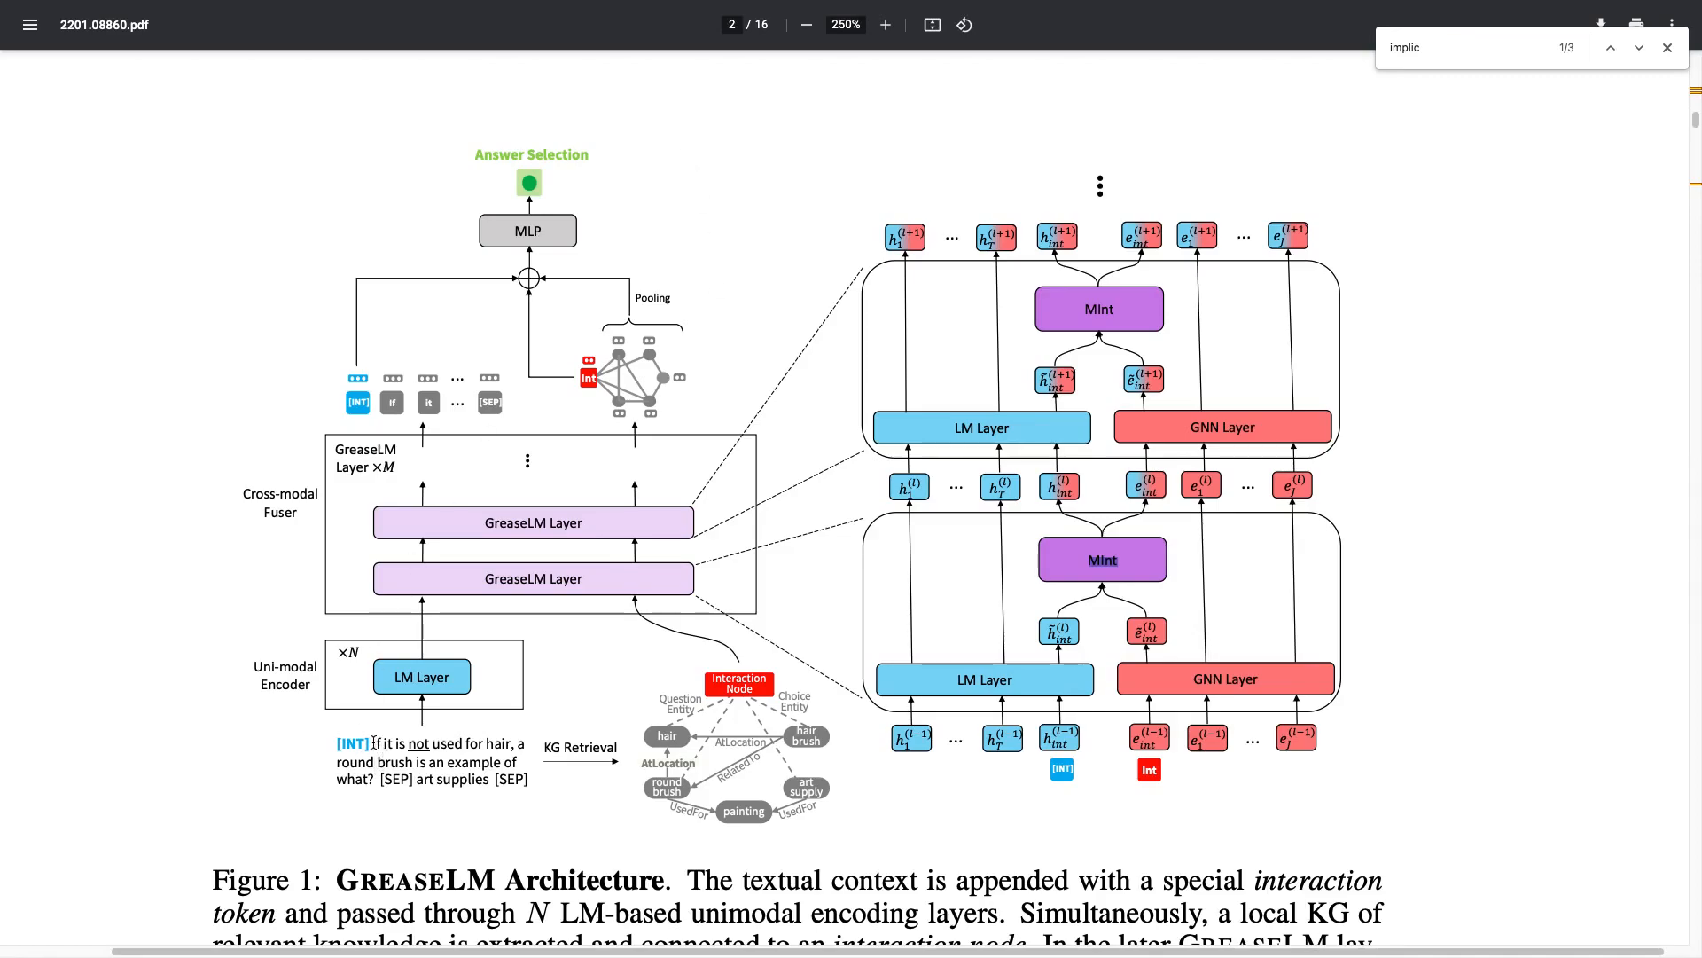
pyautogui.moveTo(369, 743); pyautogui.dragTo(383, 781)
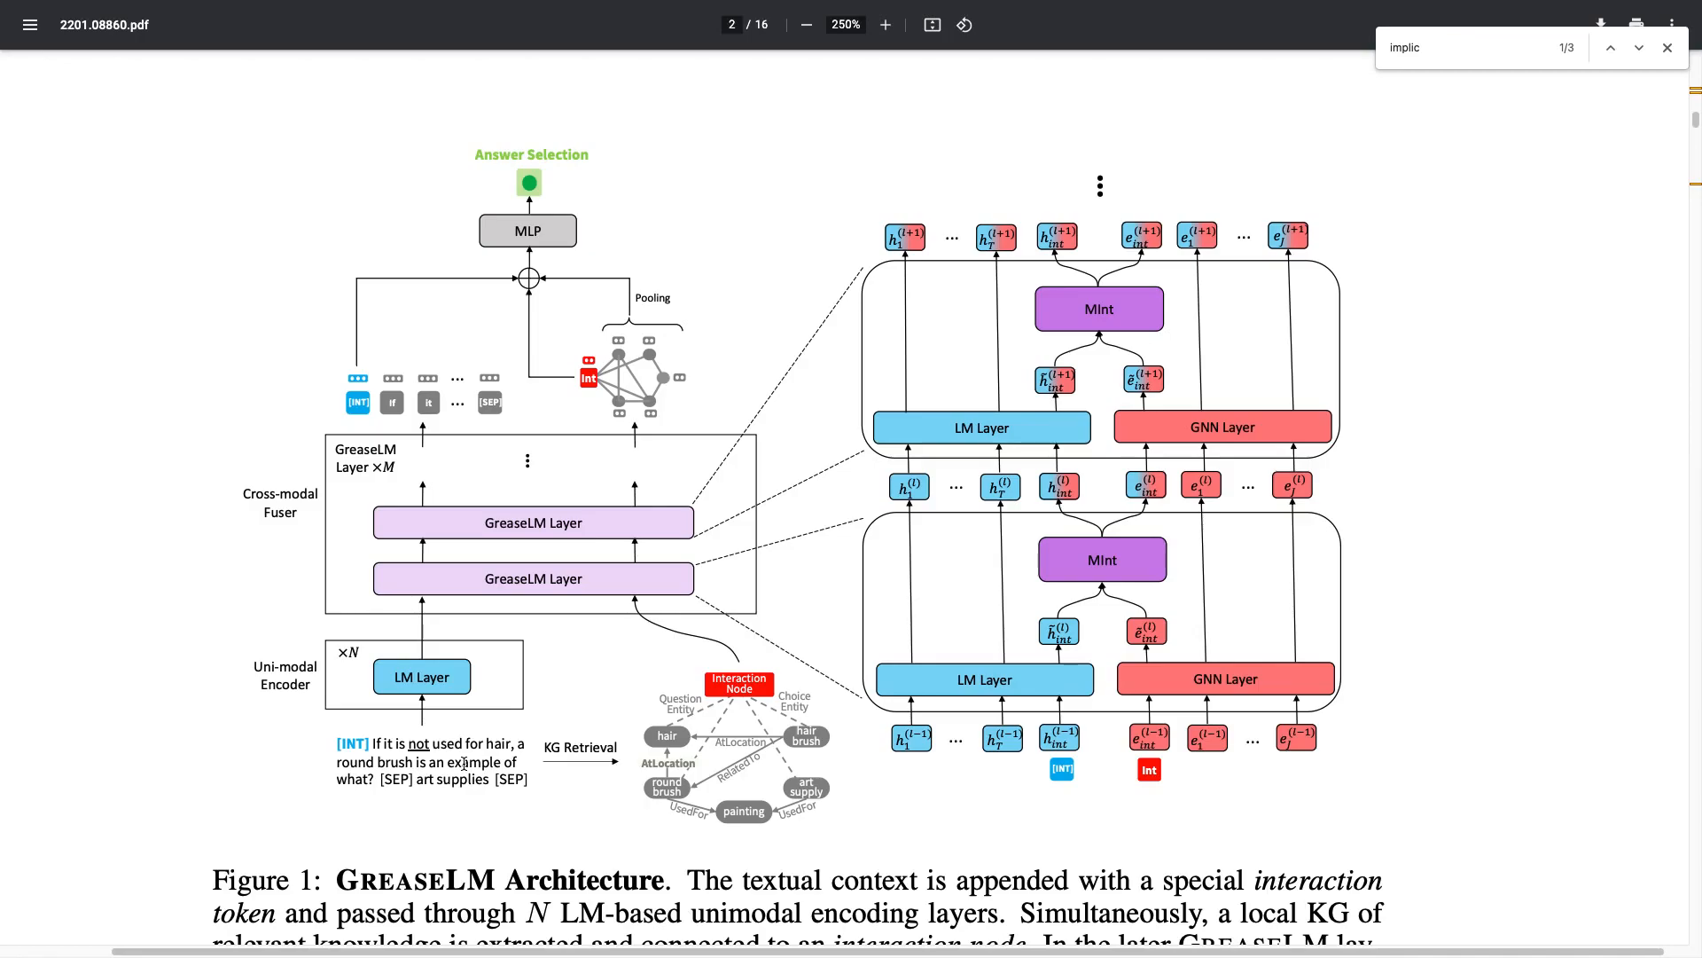
pyautogui.moveTo(379, 649)
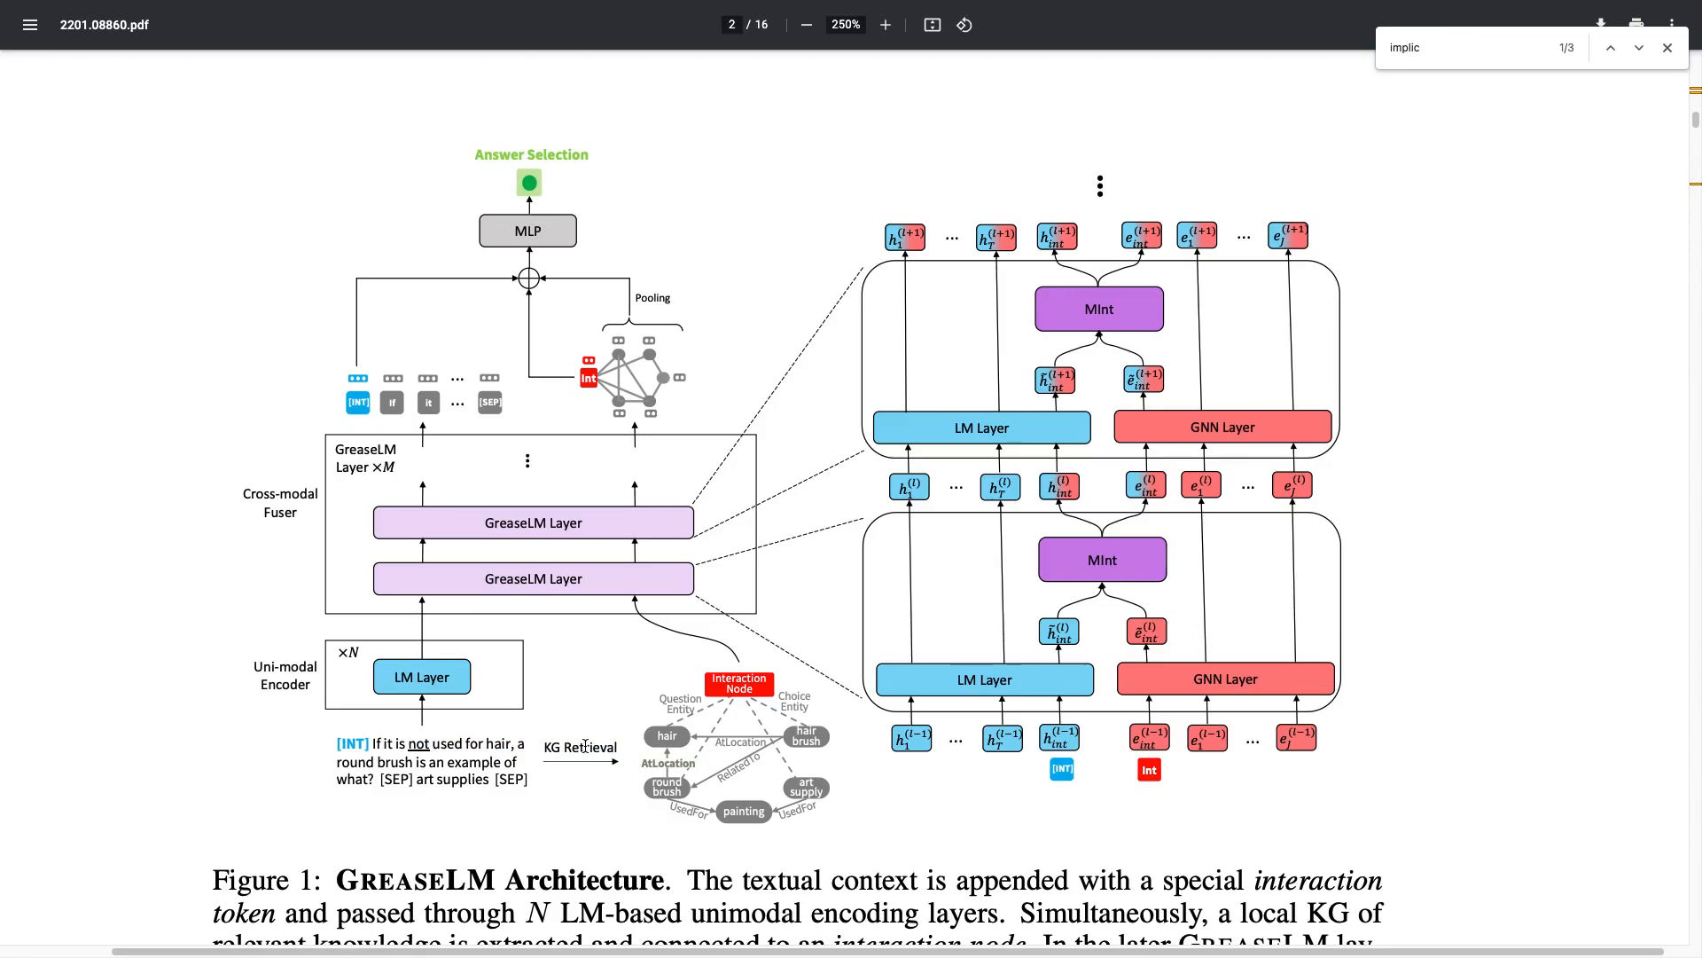
pyautogui.moveTo(708, 707)
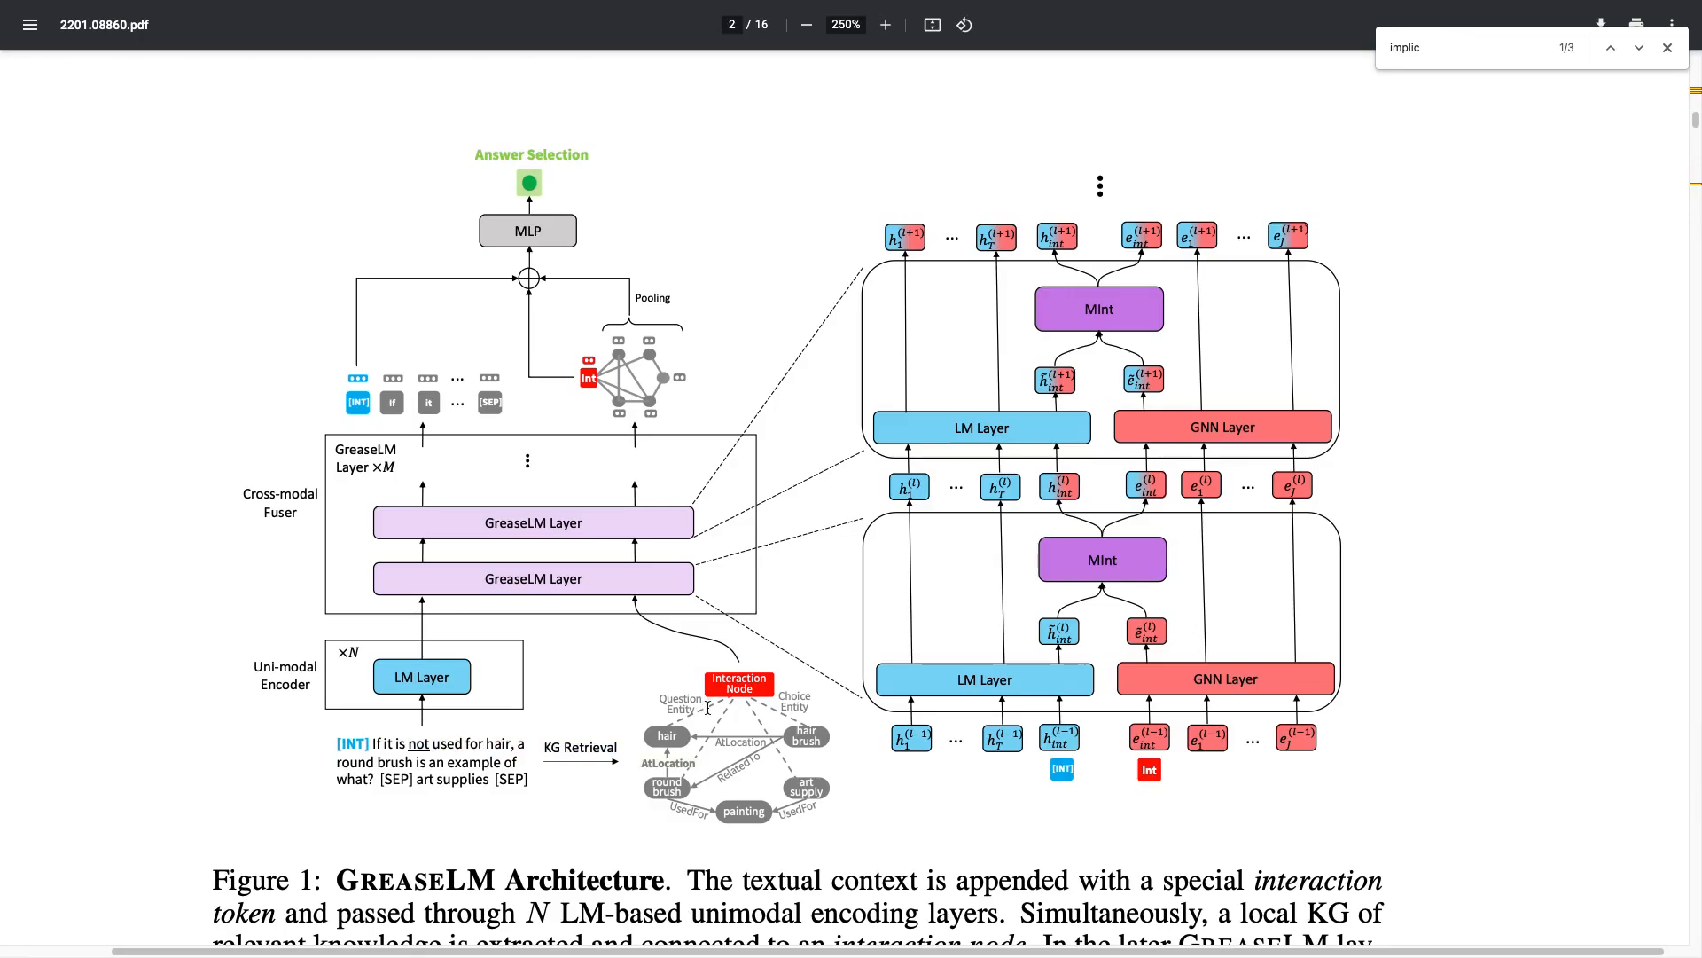
pyautogui.moveTo(564, 796)
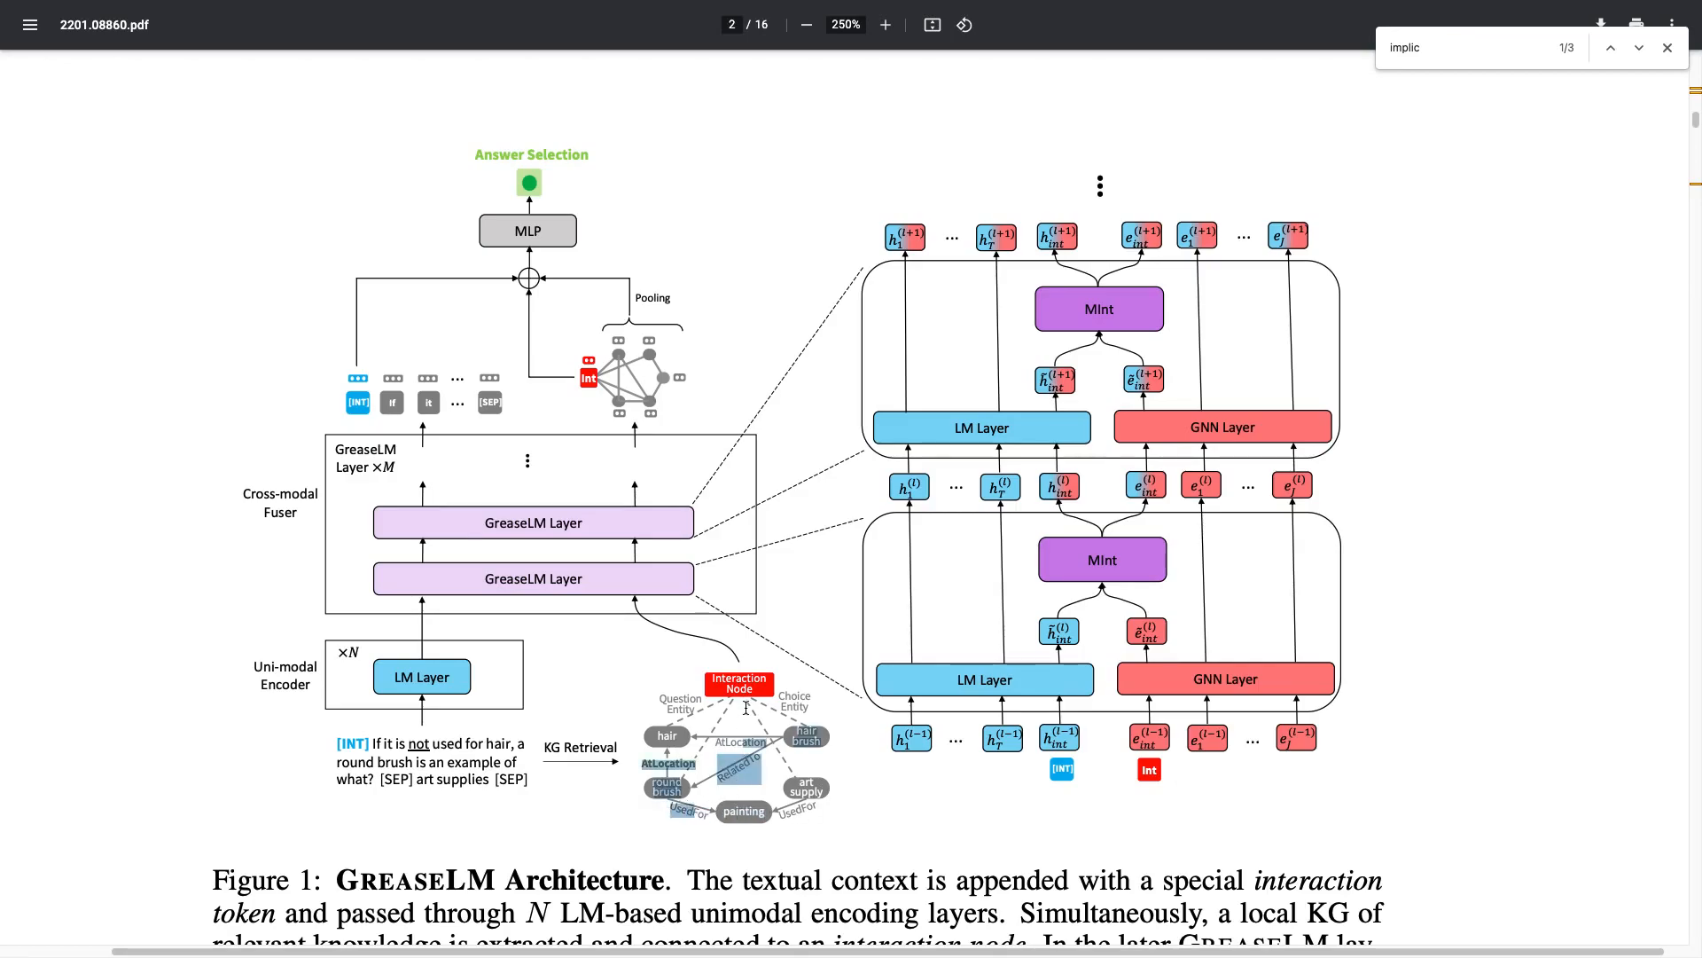
pyautogui.moveTo(745, 655)
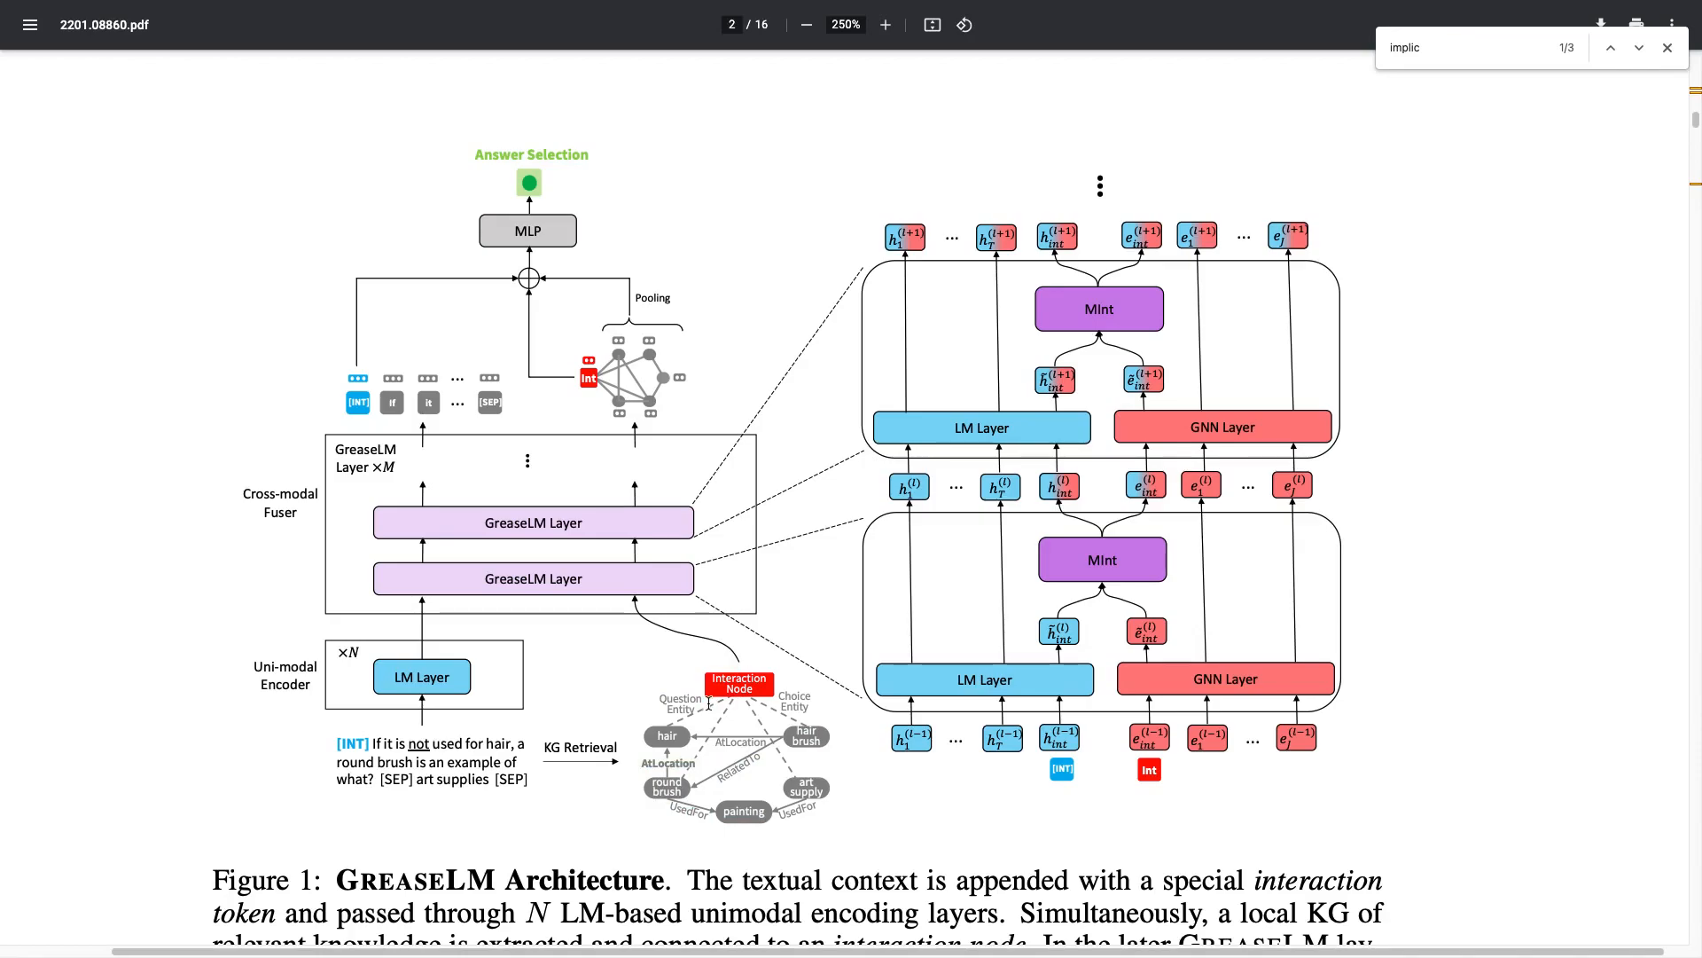
pyautogui.moveTo(630, 640)
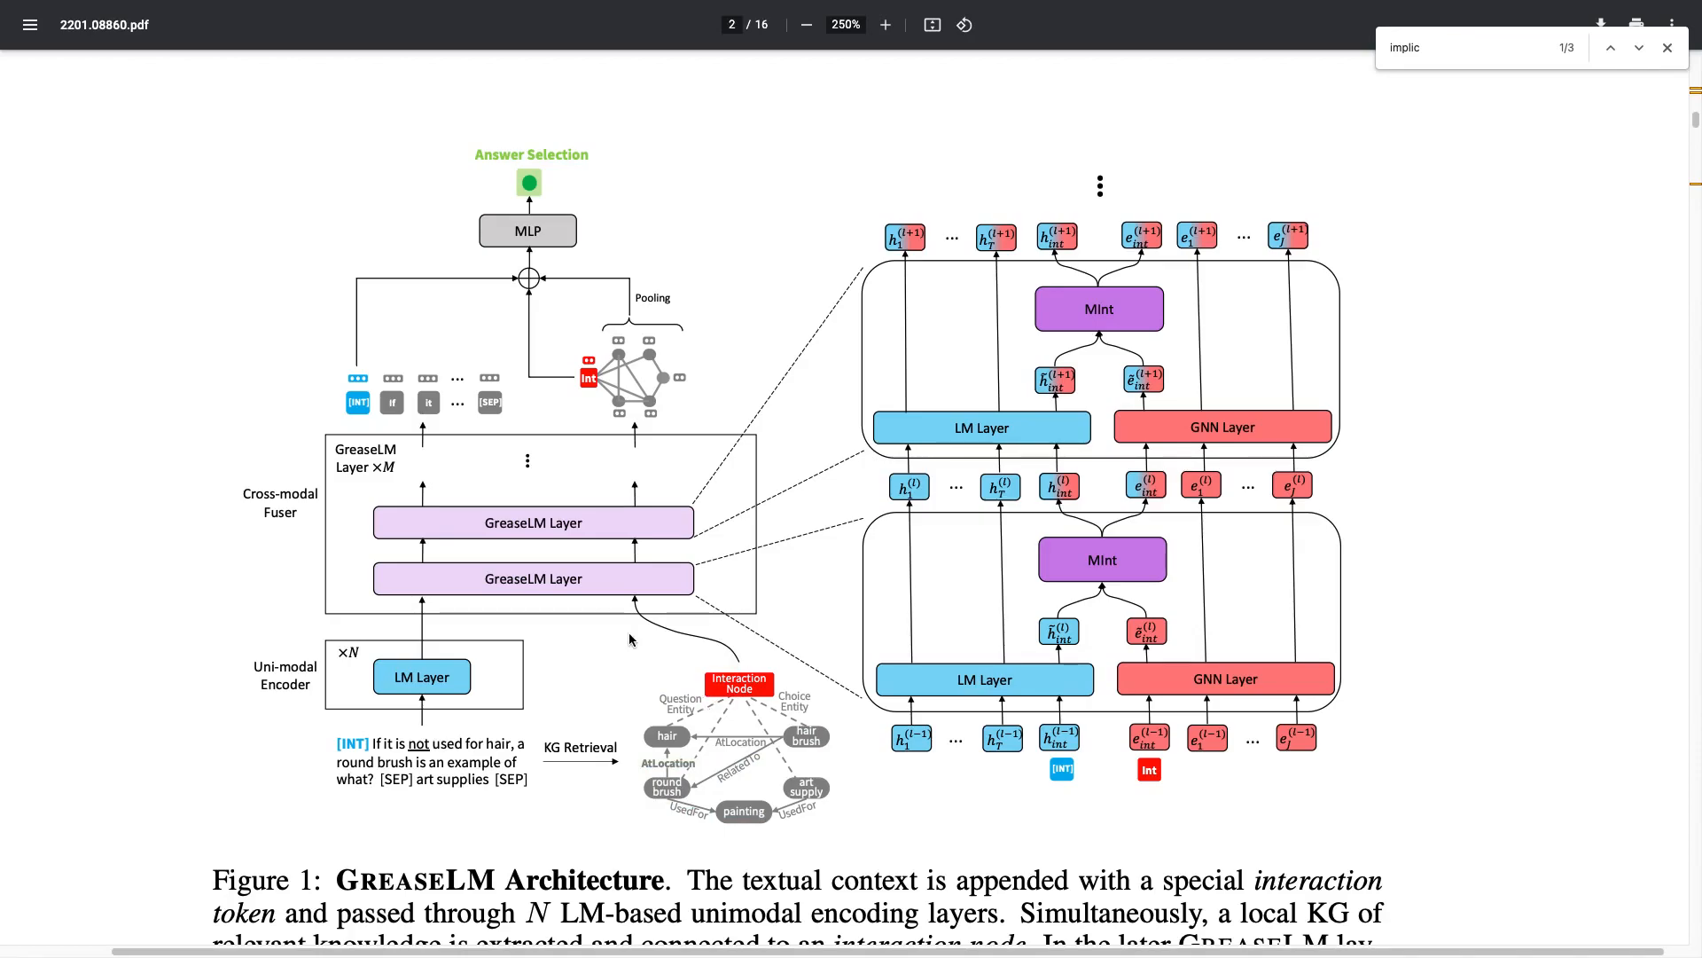
# Highlight part of Figure 1's example question, then scroll to the Notation paragraph on page 3–4
pyautogui.moveTo(335, 762); pyautogui.dragTo(519, 763)
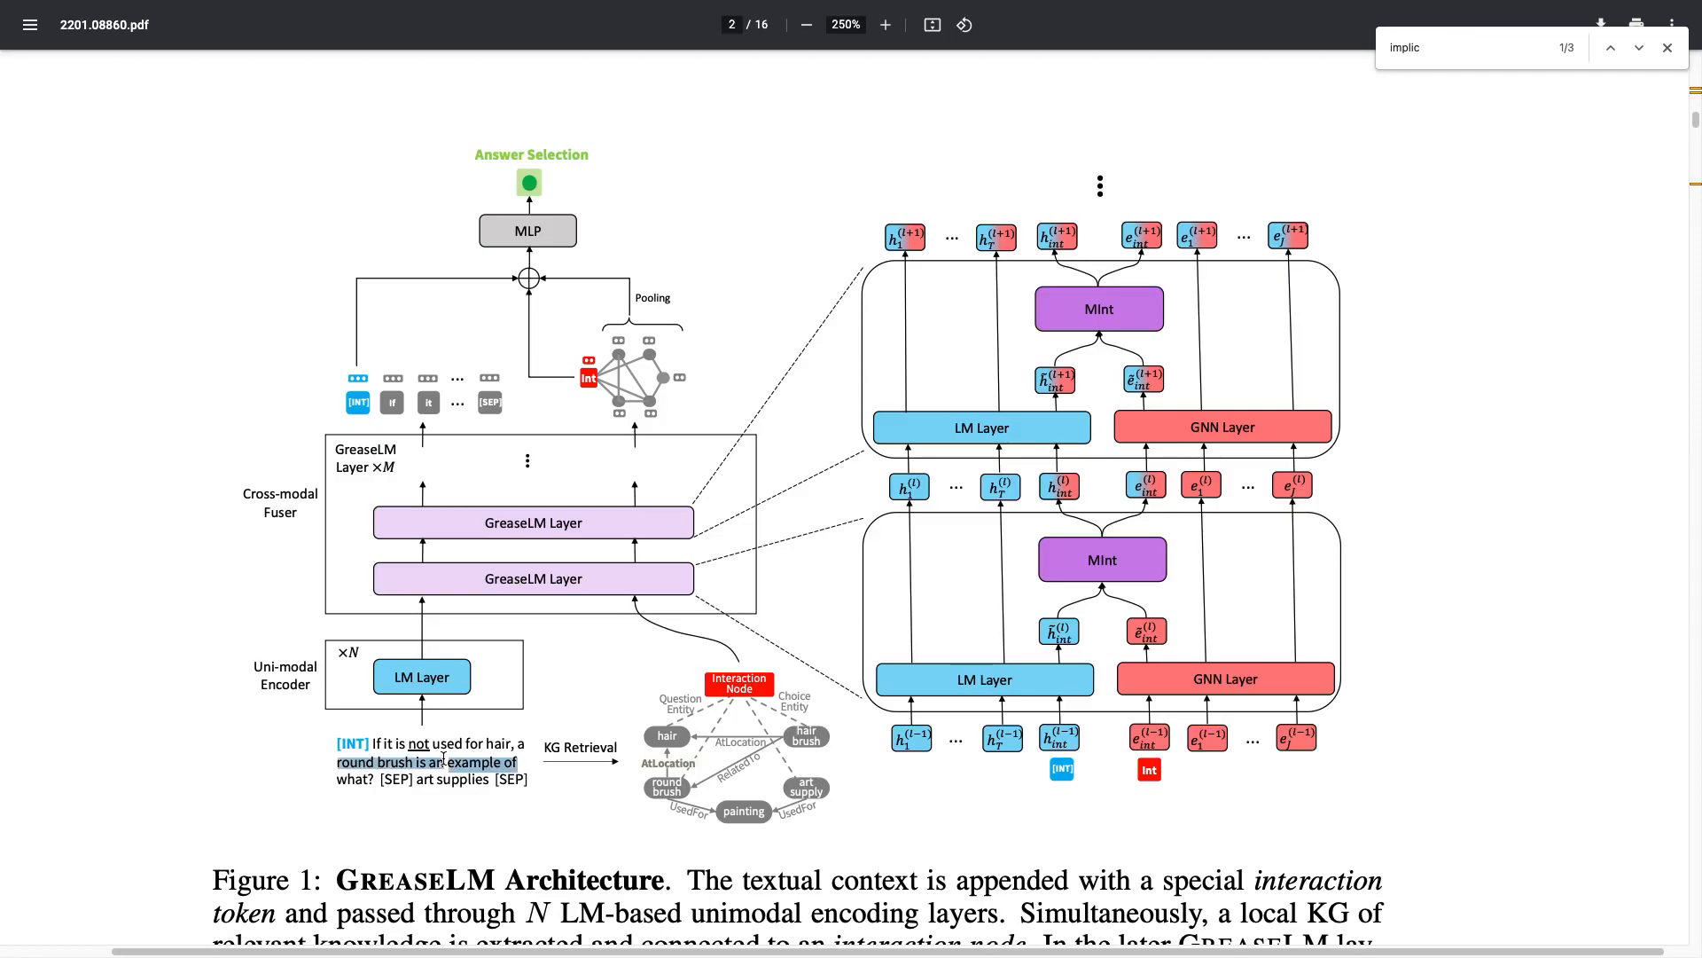
pyautogui.moveTo(540, 580)
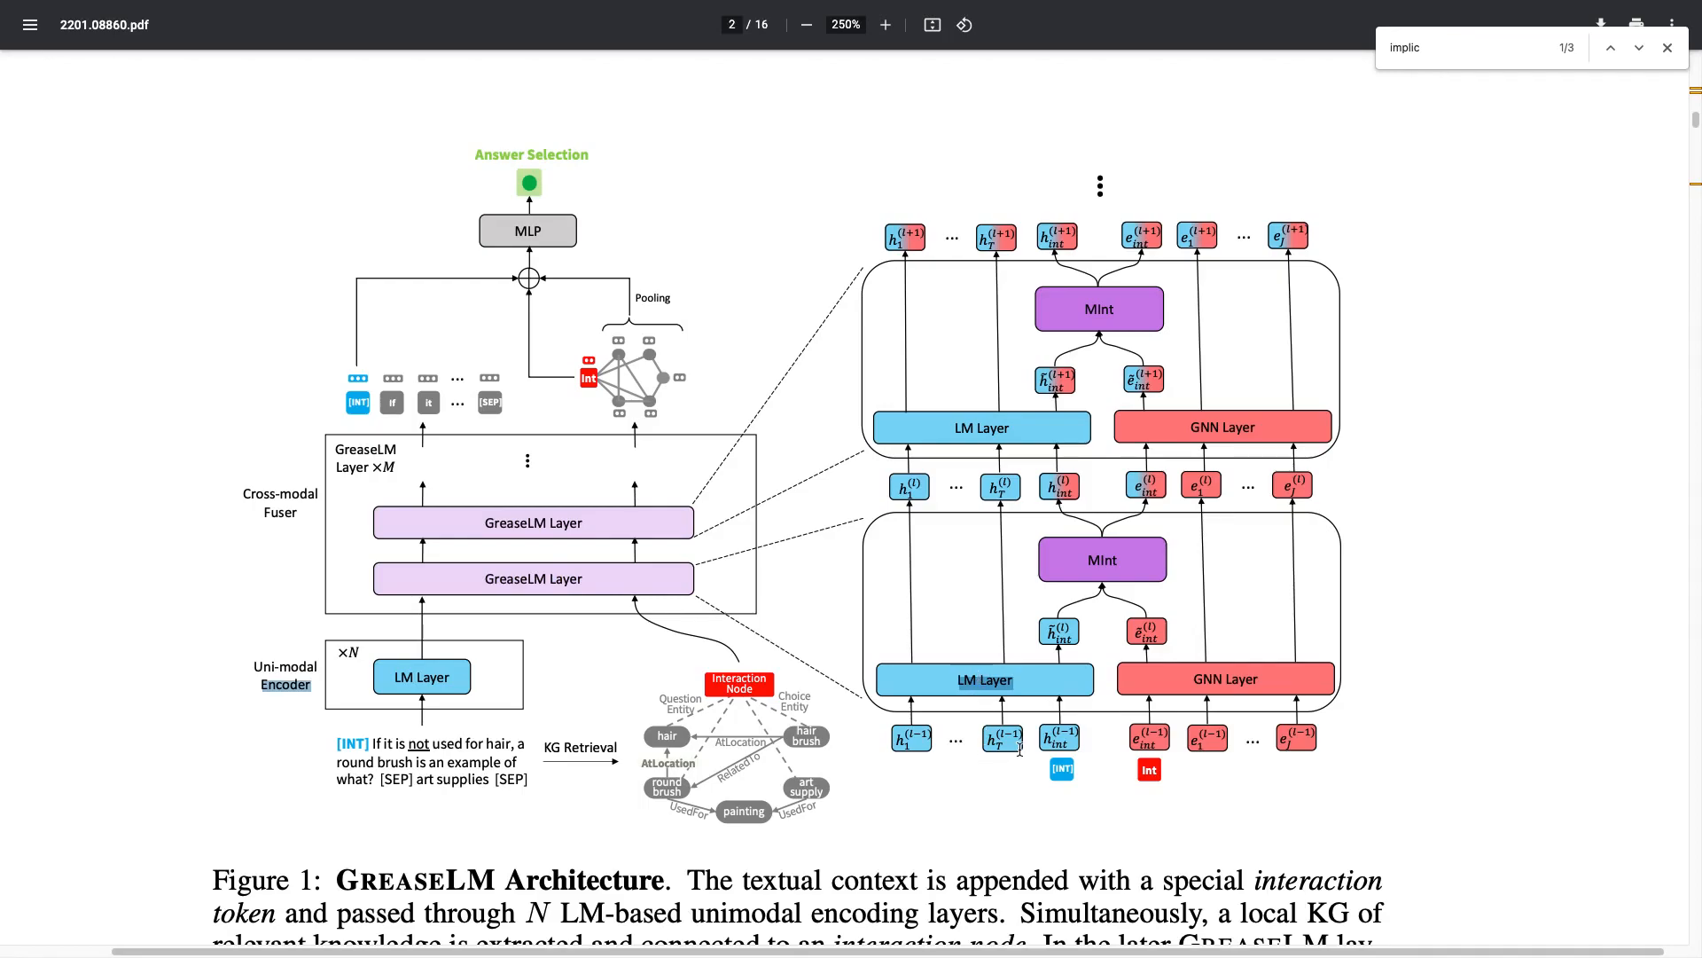
pyautogui.moveTo(959, 489)
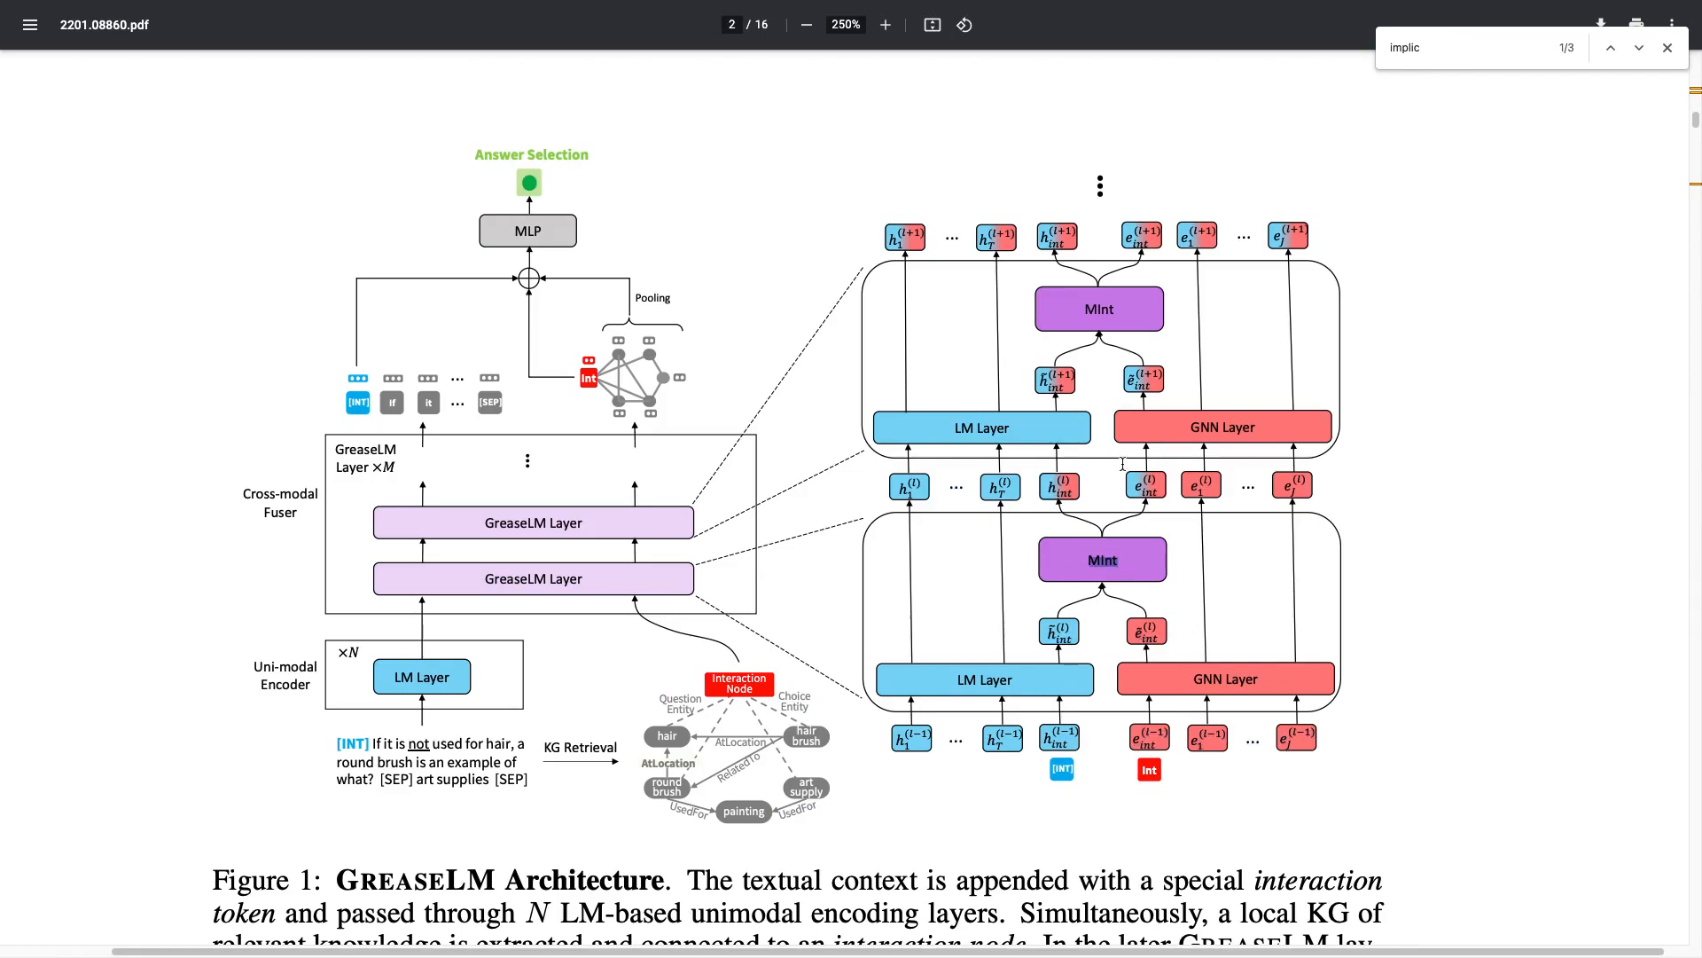
pyautogui.moveTo(988, 500)
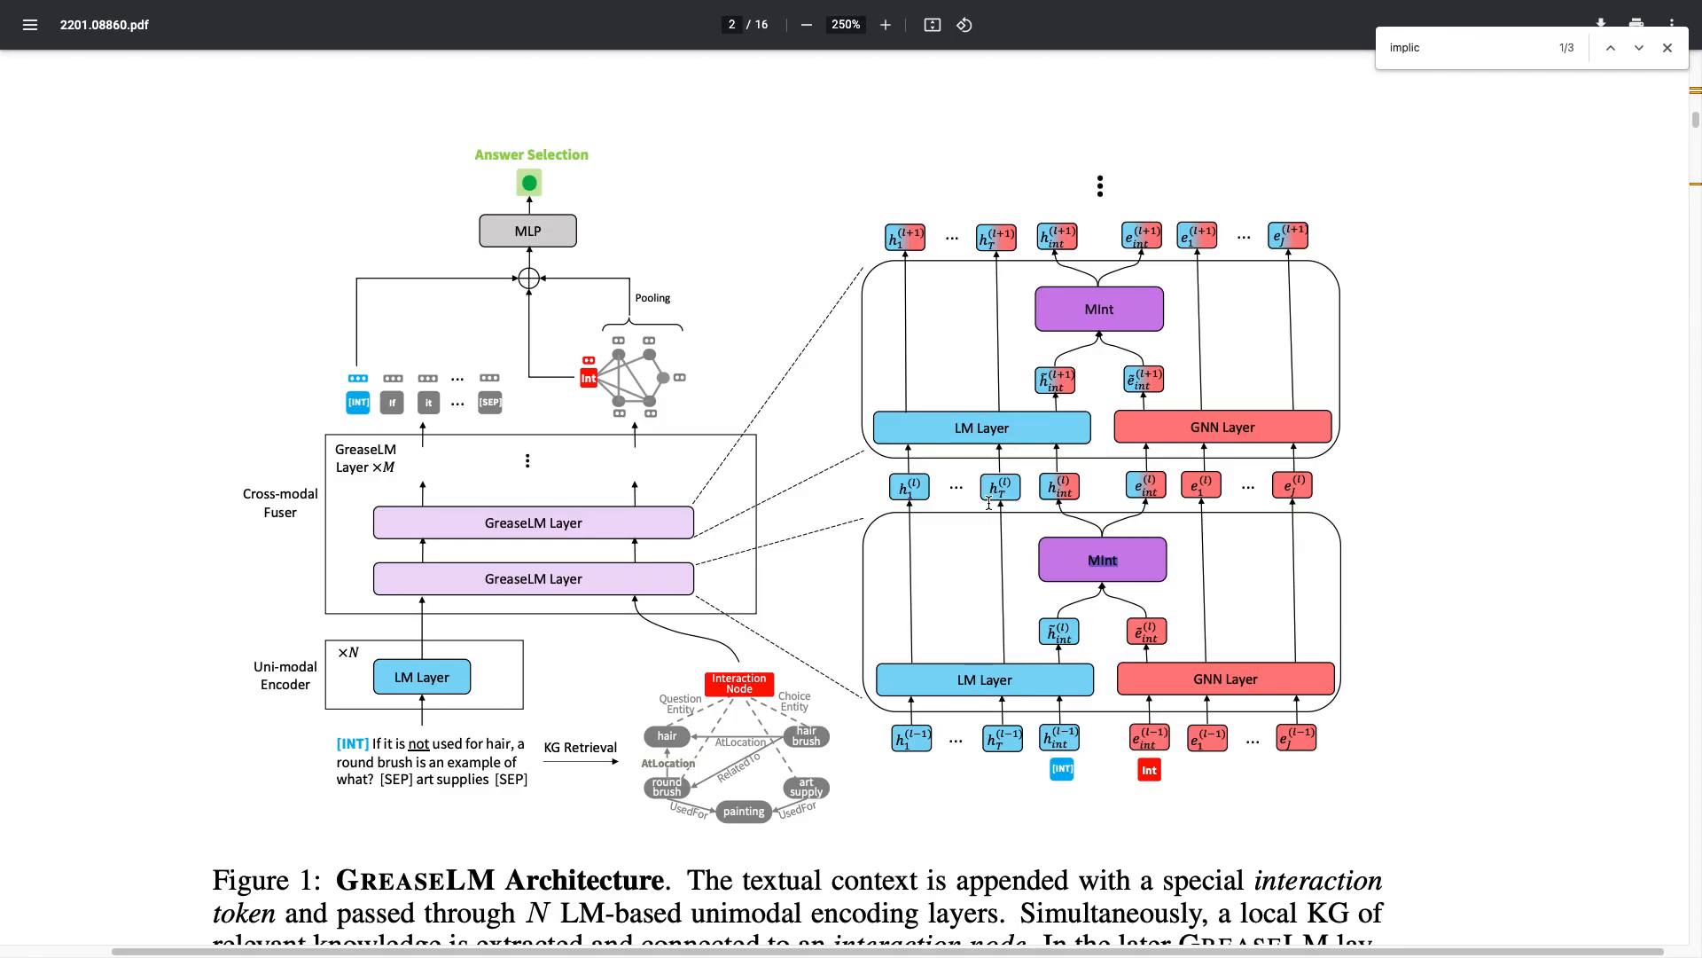
pyautogui.moveTo(461, 346)
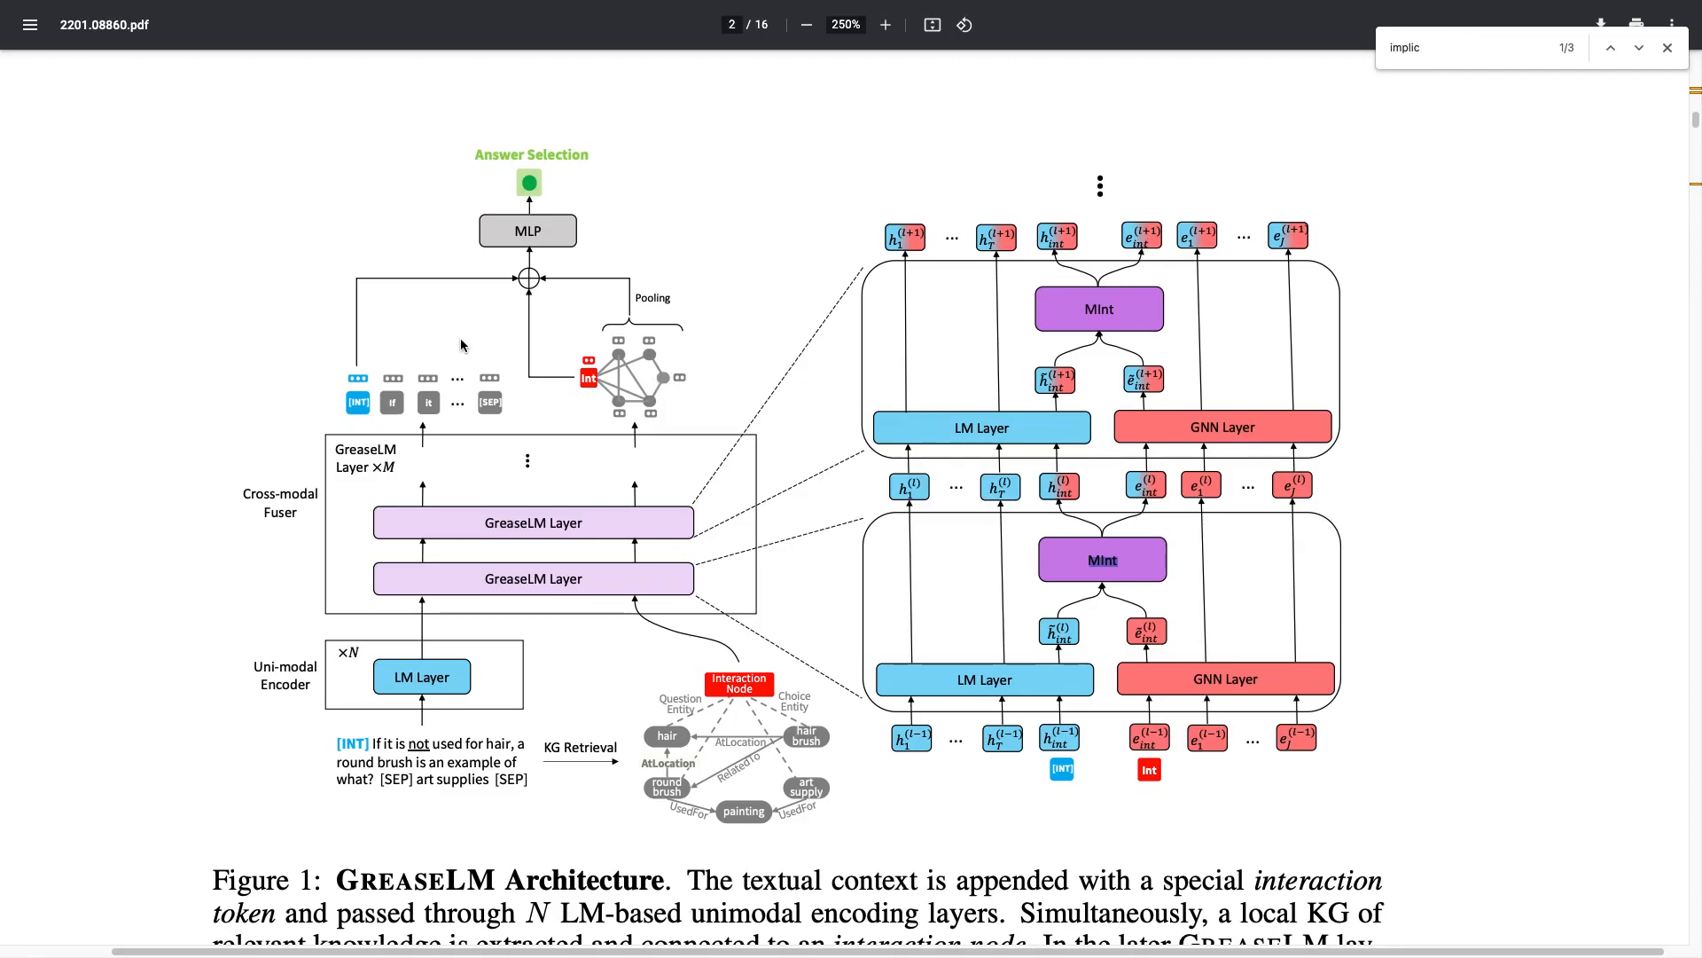
pyautogui.moveTo(496, 318)
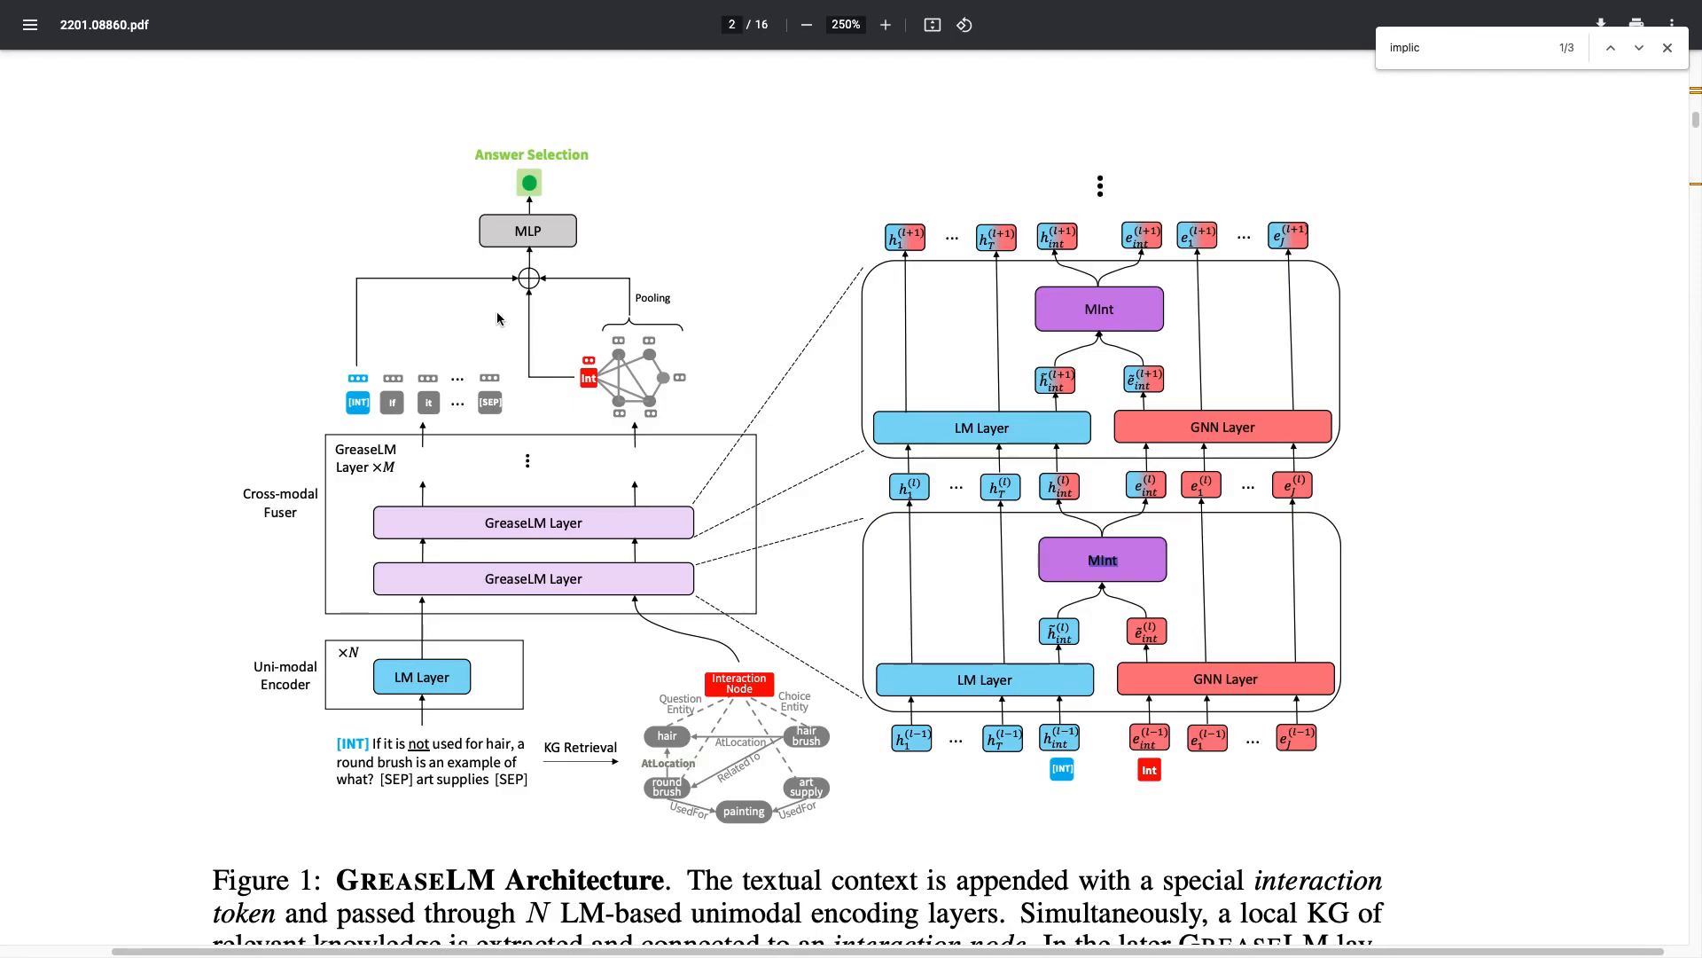
pyautogui.scroll(-3)
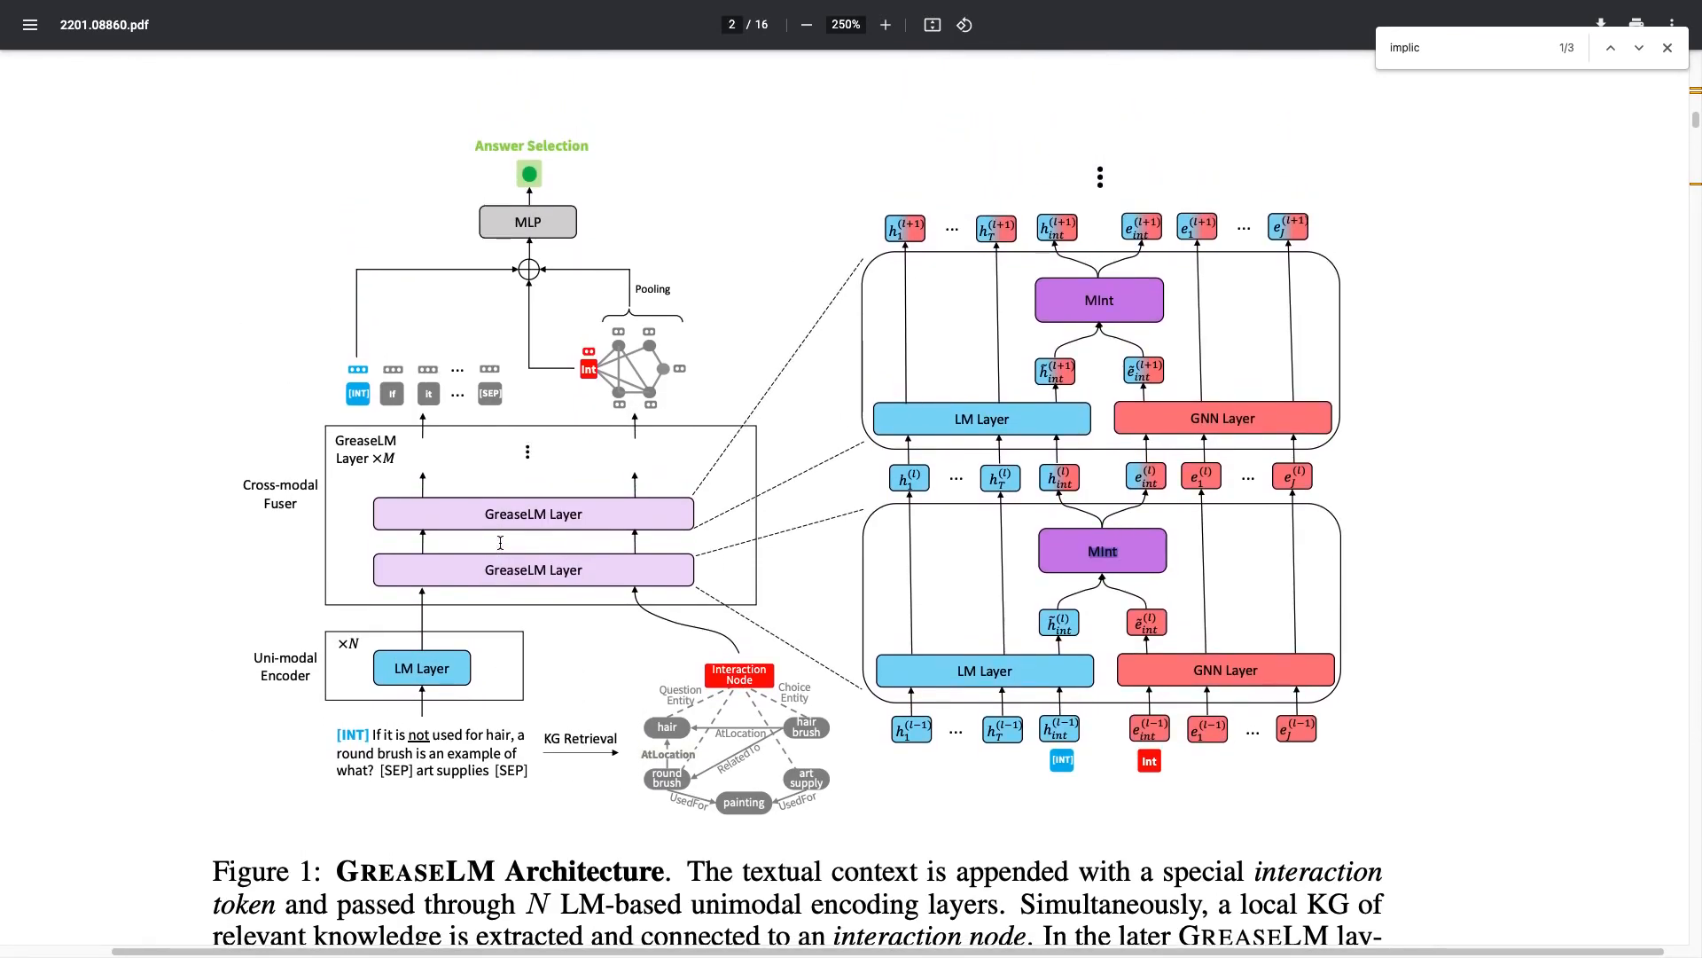
pyautogui.scroll(-3)
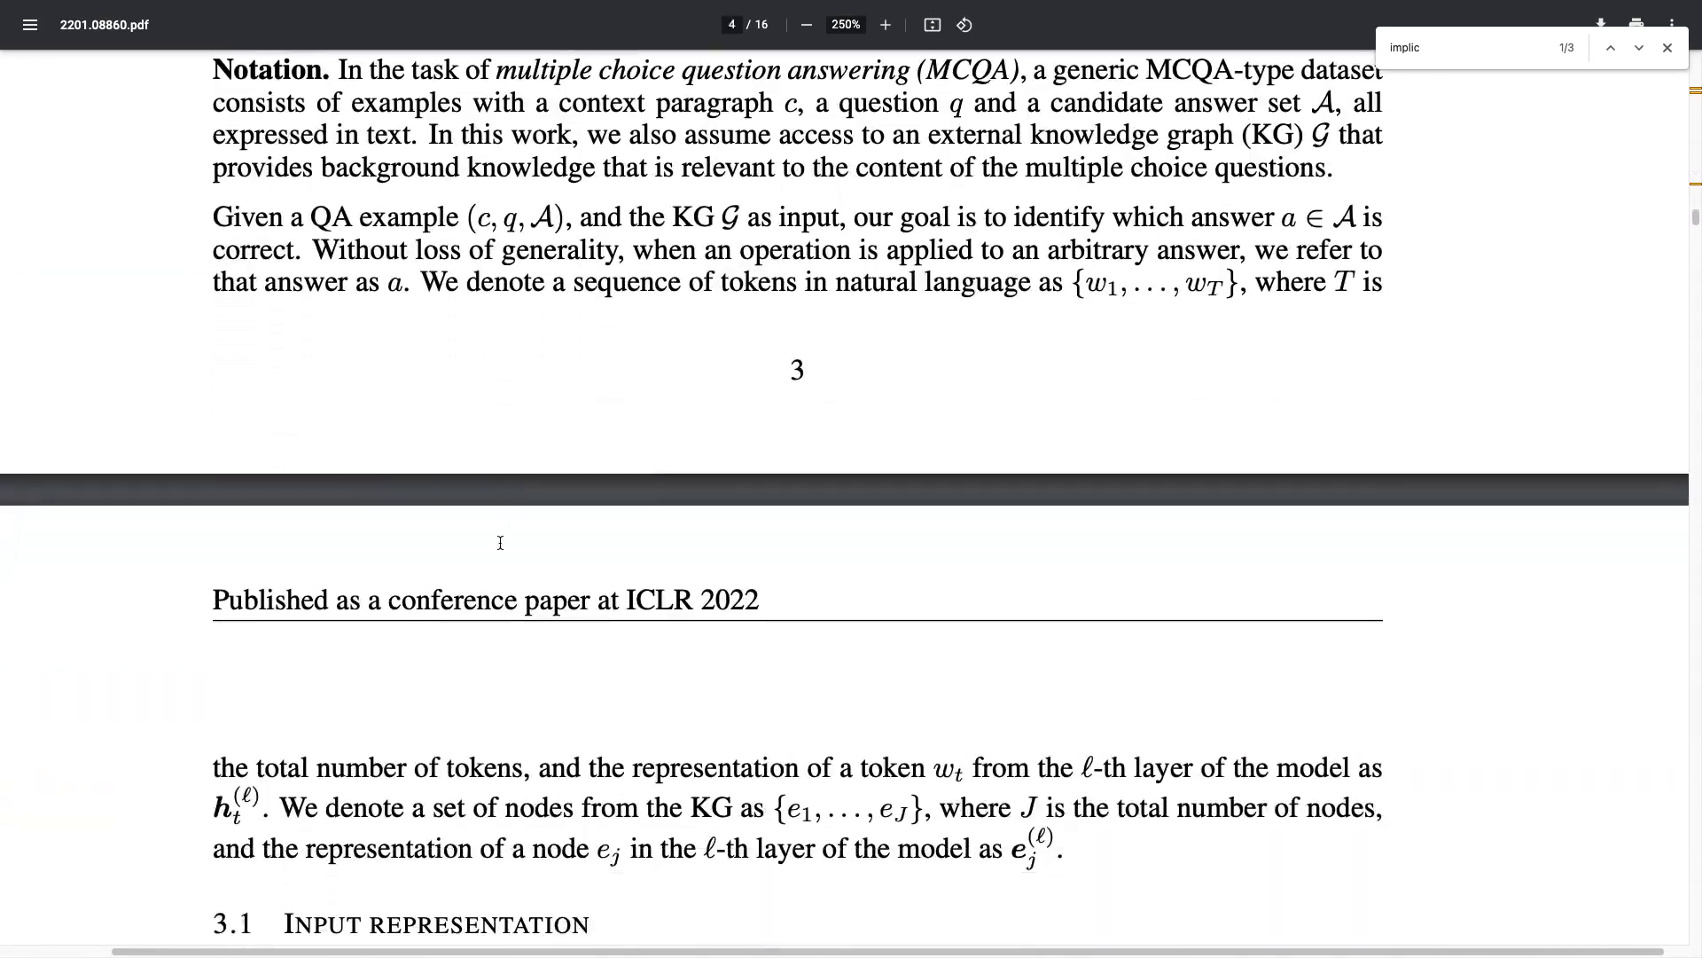
# Scroll to Table 2 on page 7 and highlight the KG-augmented baseline method rows
pyautogui.scroll(-3)
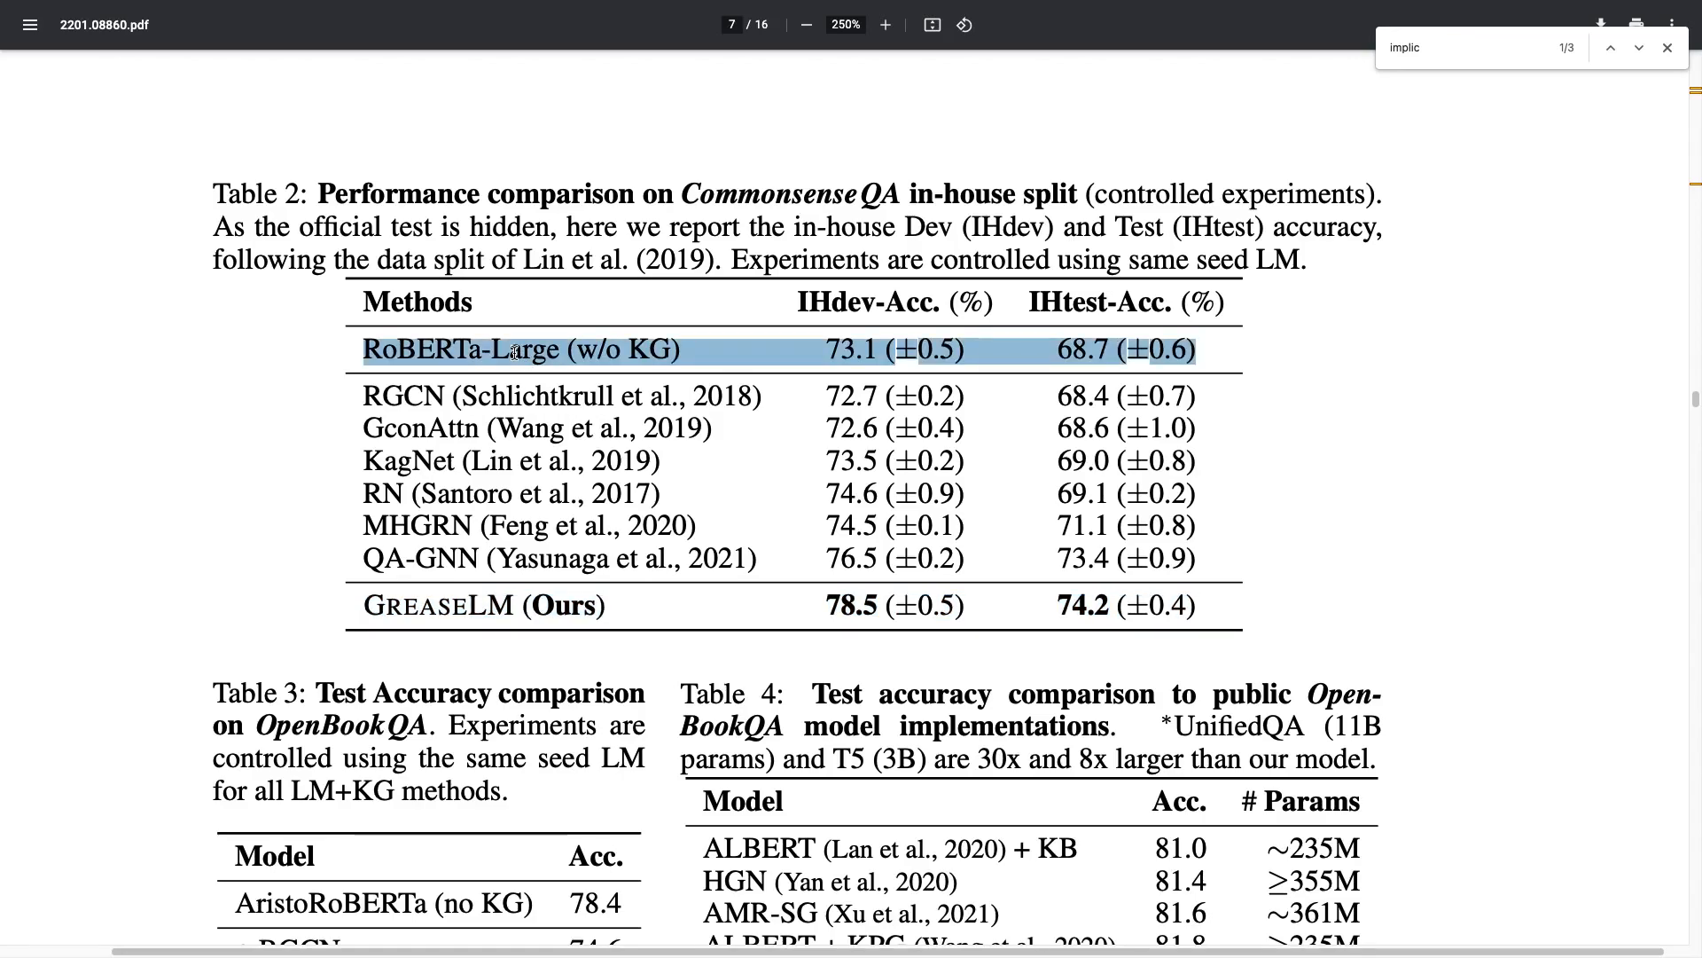
pyautogui.moveTo(906, 337)
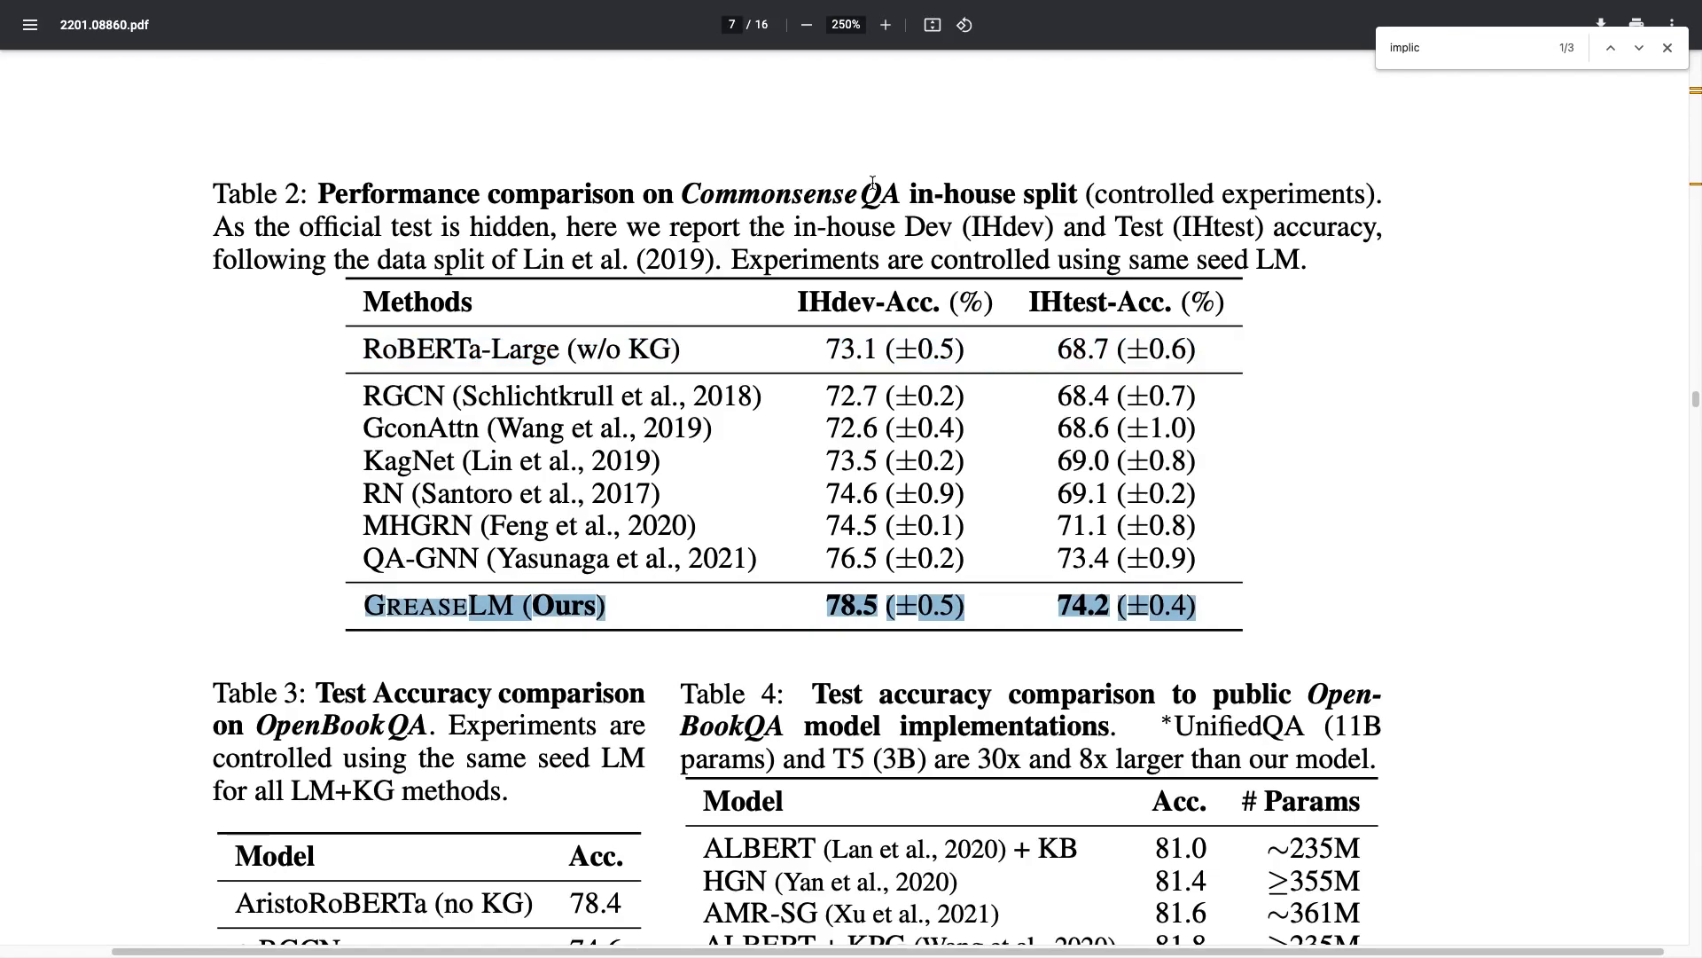
pyautogui.scroll(-3)
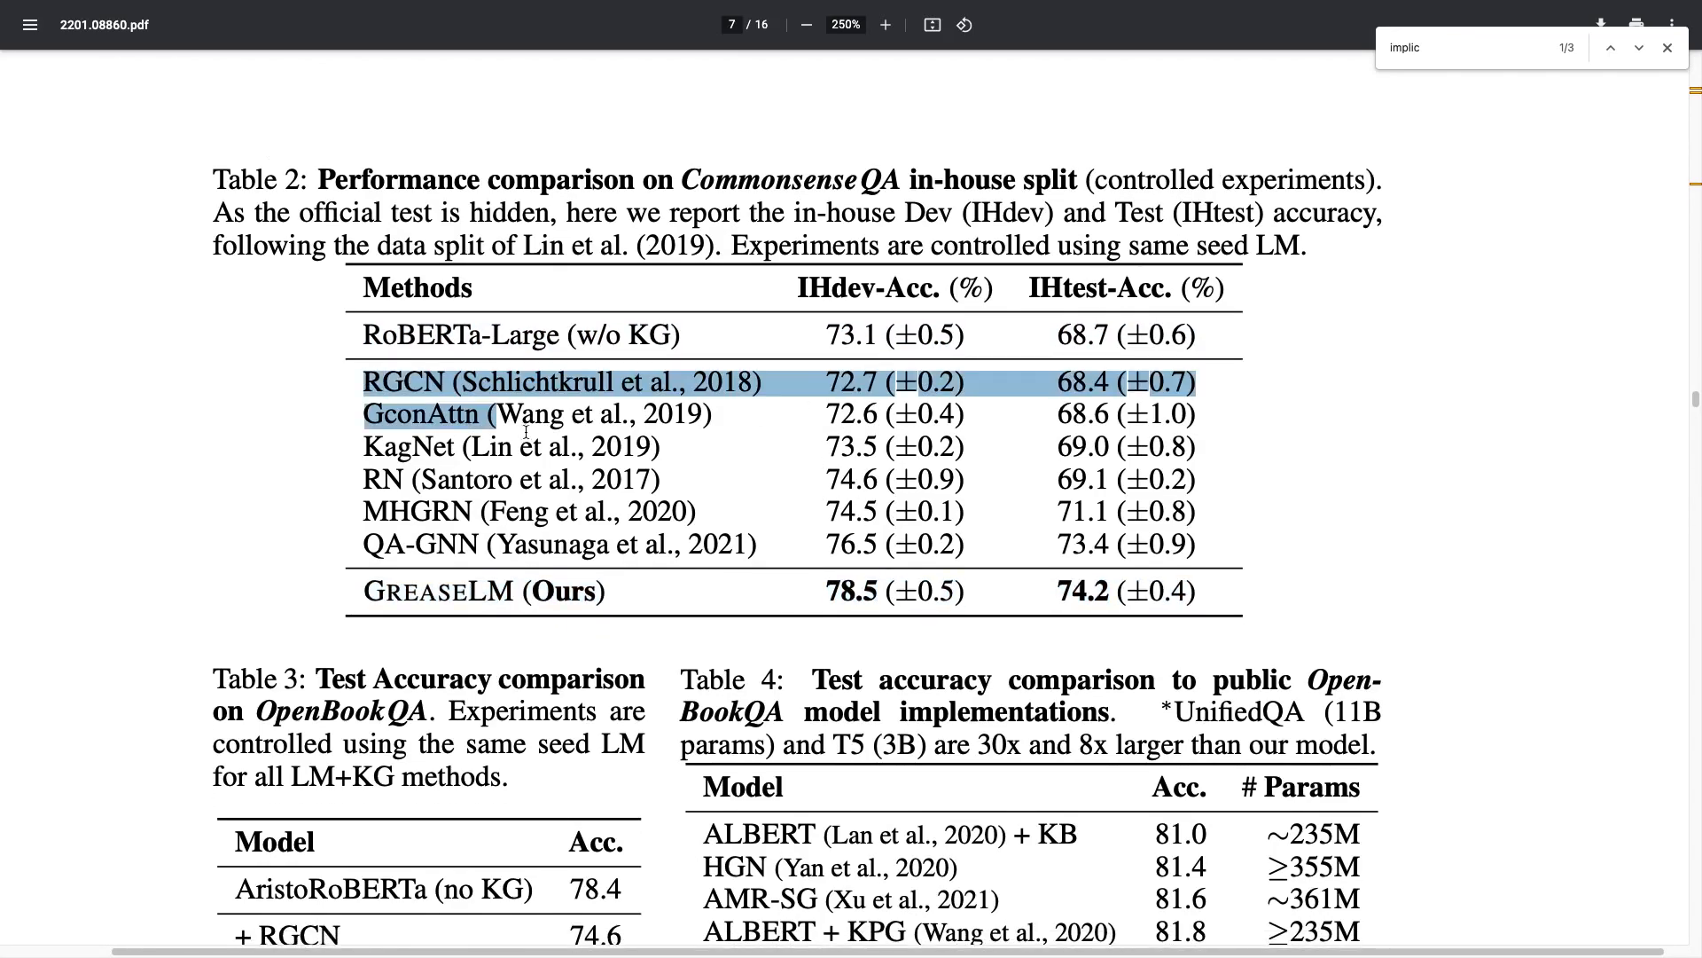
pyautogui.moveTo(364, 381); pyautogui.dragTo(1193, 544)
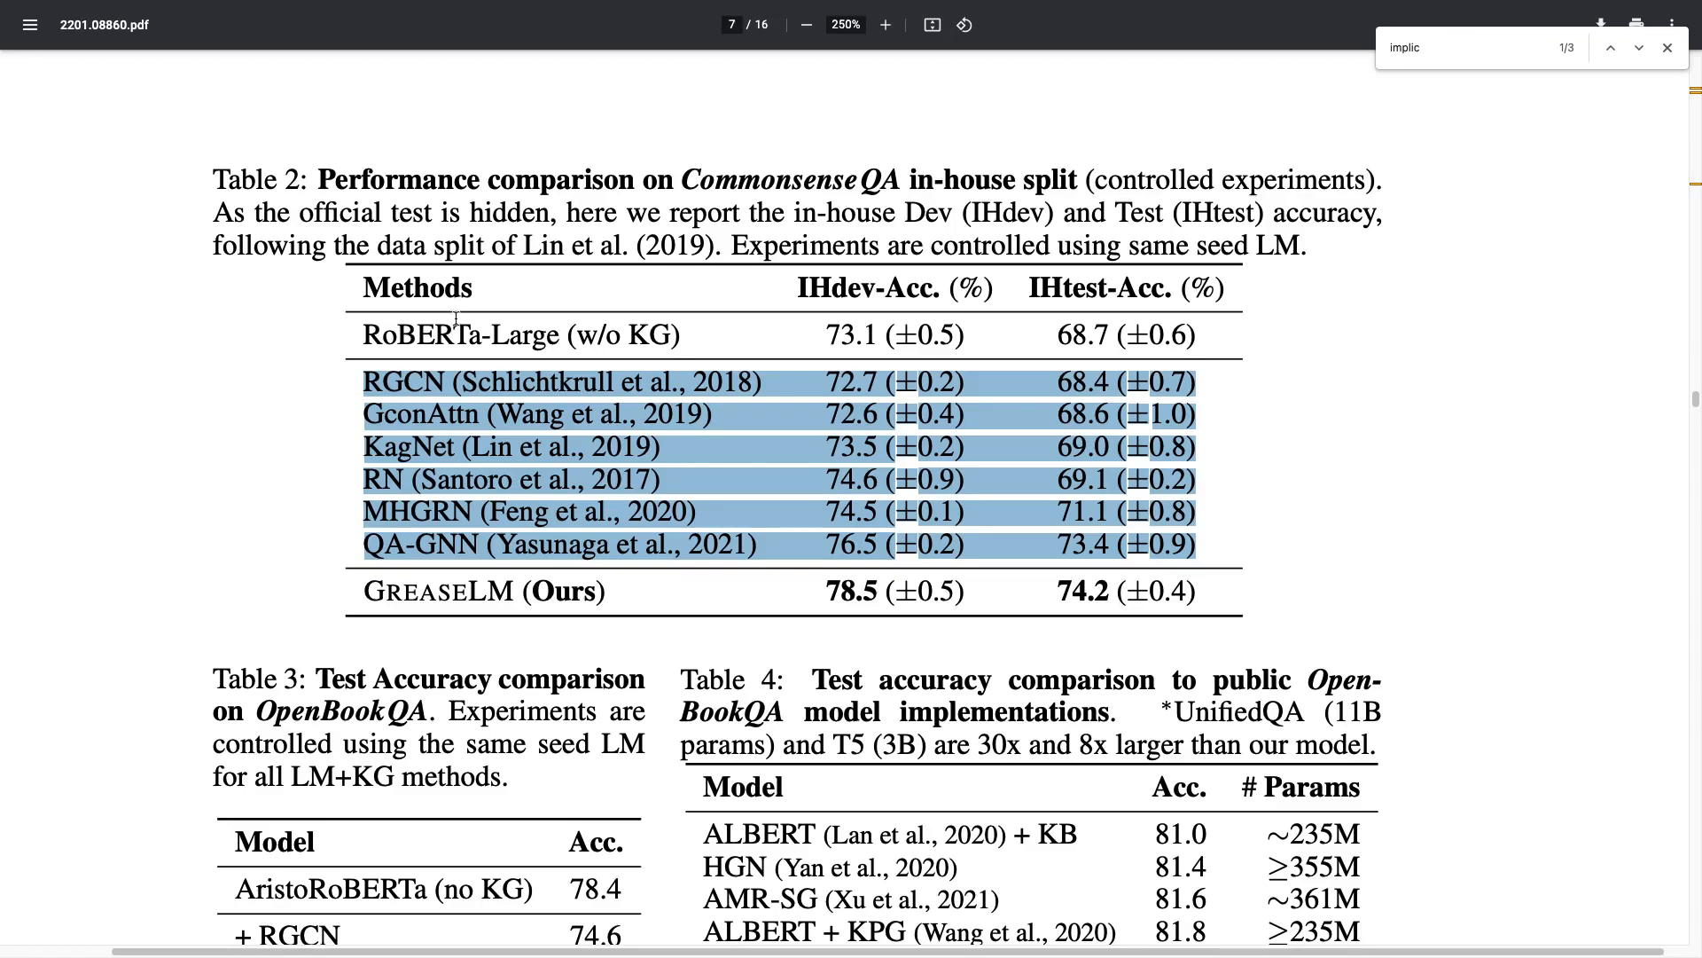
pyautogui.scroll(-3)
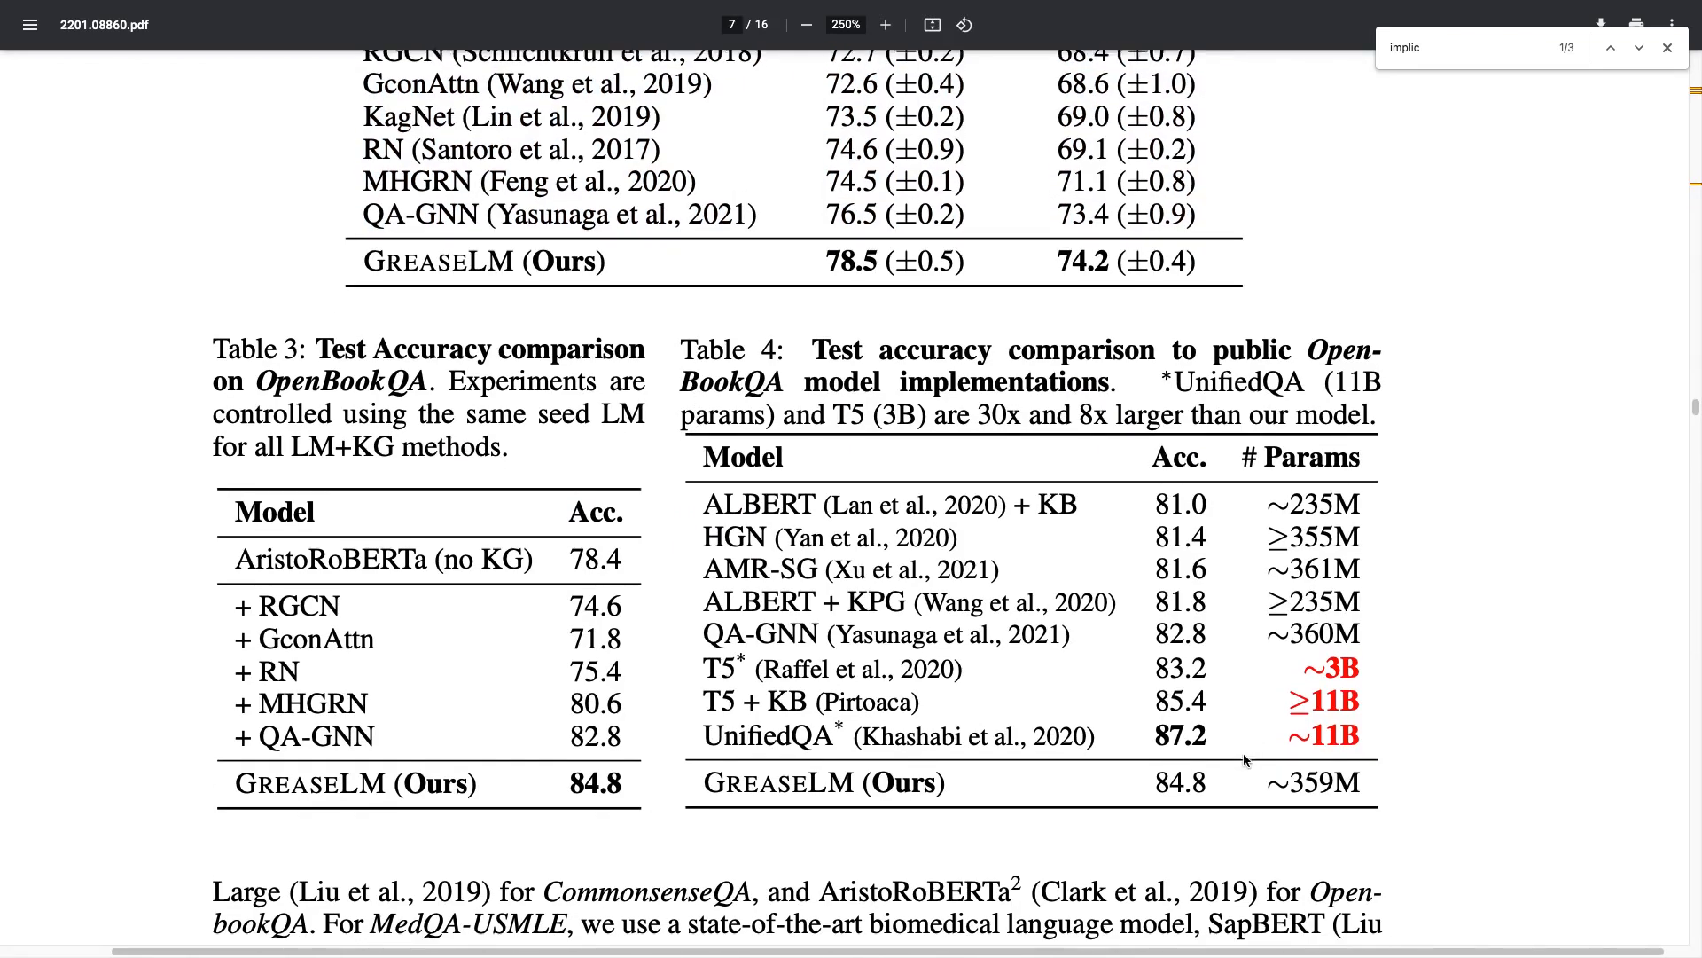
# Bring Tables 3 and 4 into view and highlight GreaseLM's ~359M parameter count
pyautogui.scroll(-3)
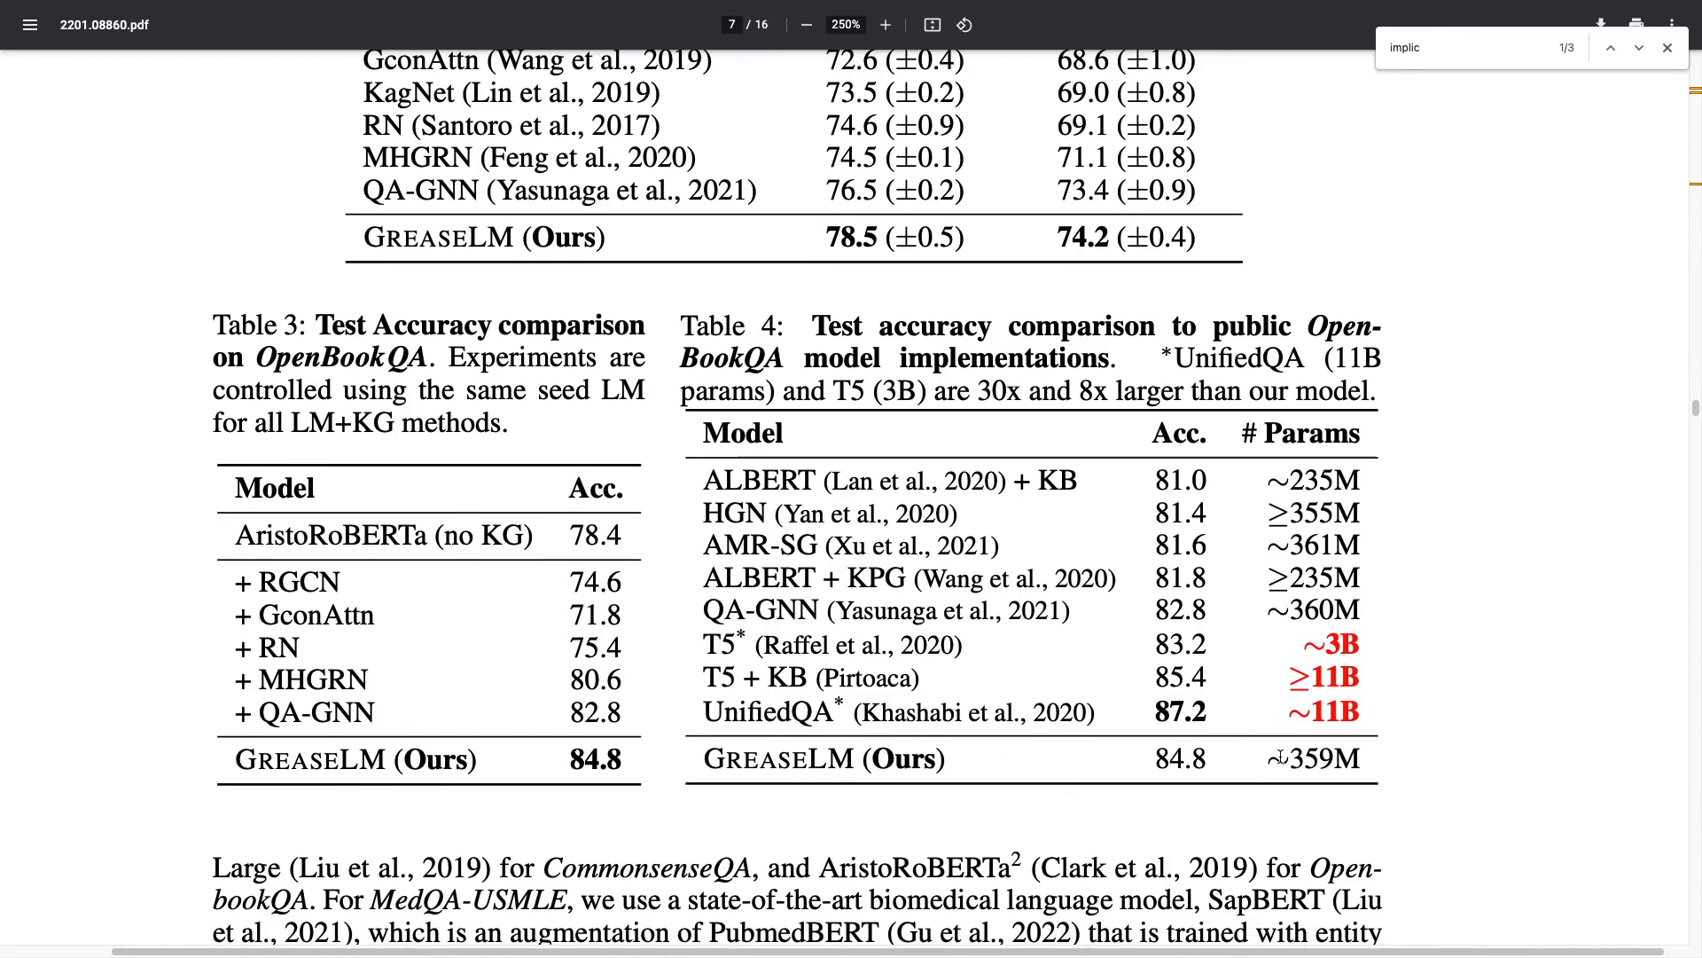
pyautogui.doubleClick(1329, 759)
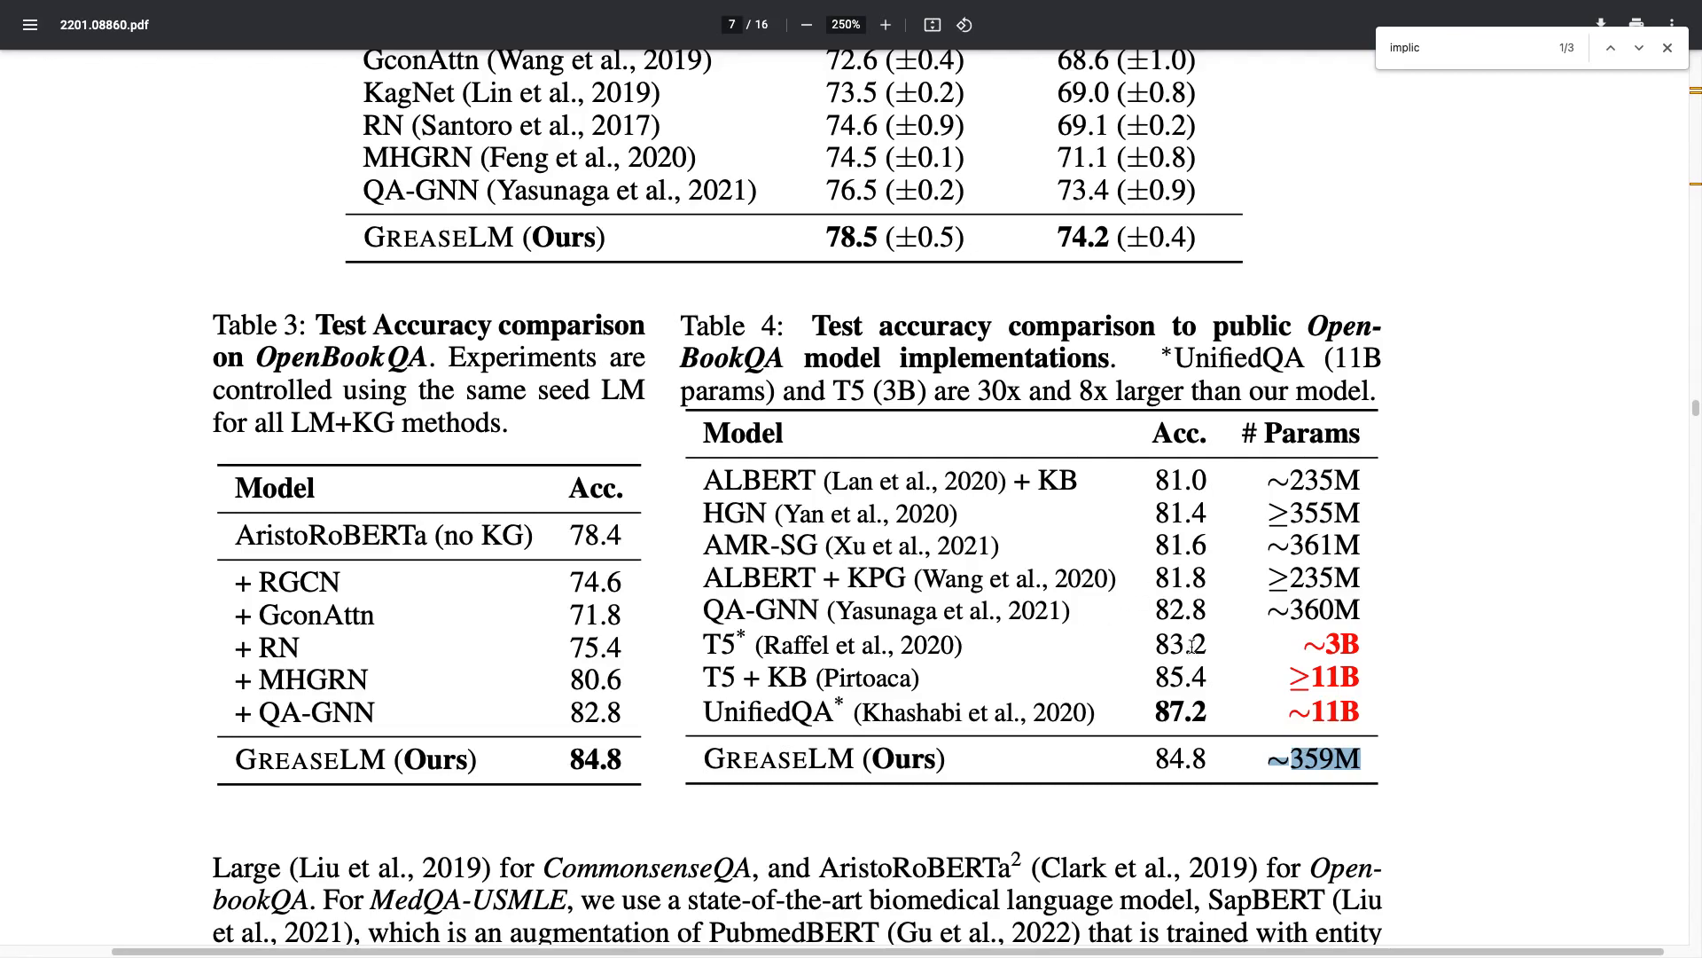
pyautogui.scroll(-3)
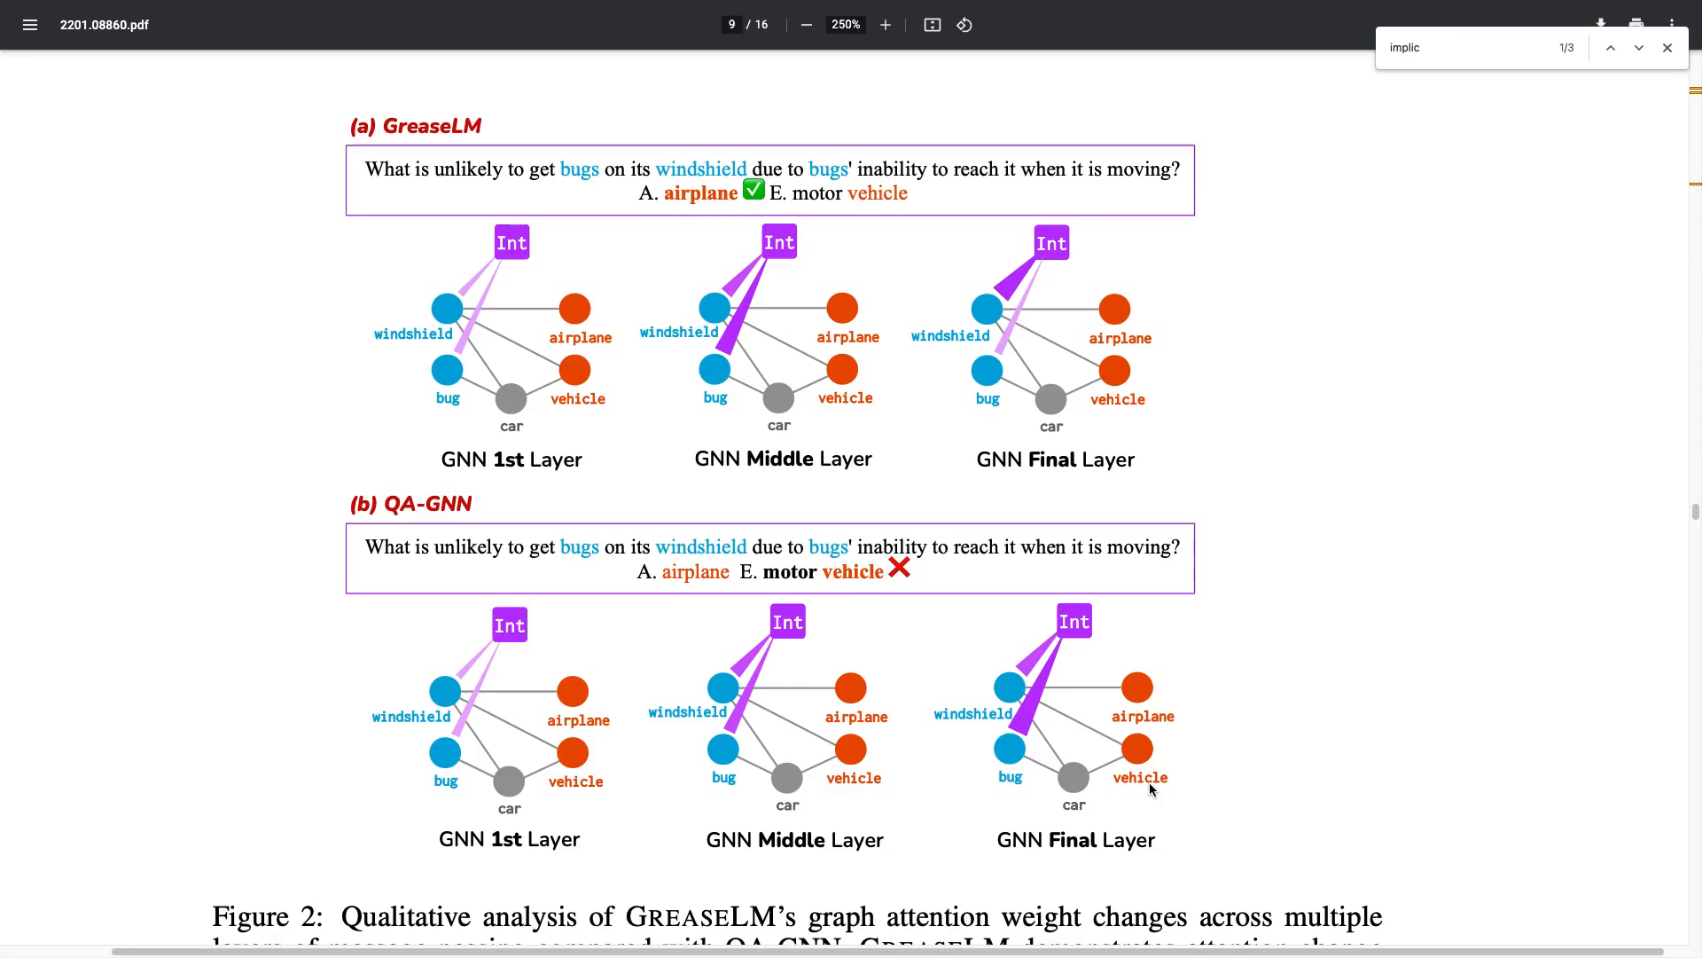
pyautogui.moveTo(1078, 828)
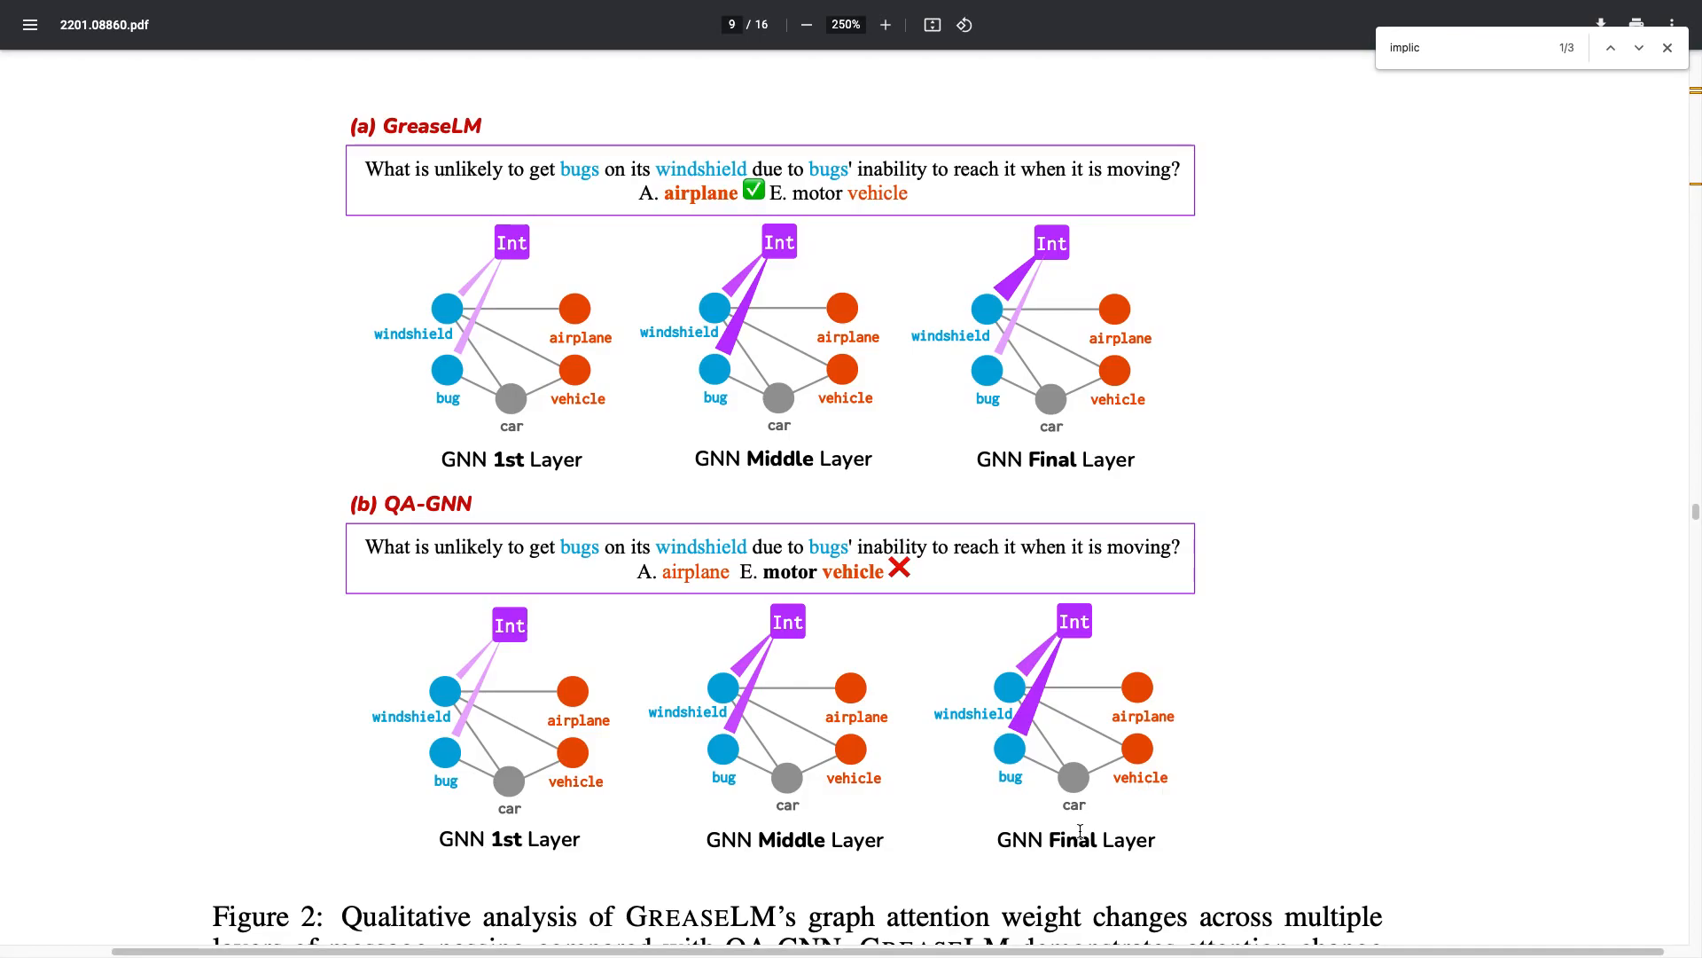
# Scroll slightly so Figure 2's full caption about the "bug" entity is visible
pyautogui.scroll(-3)
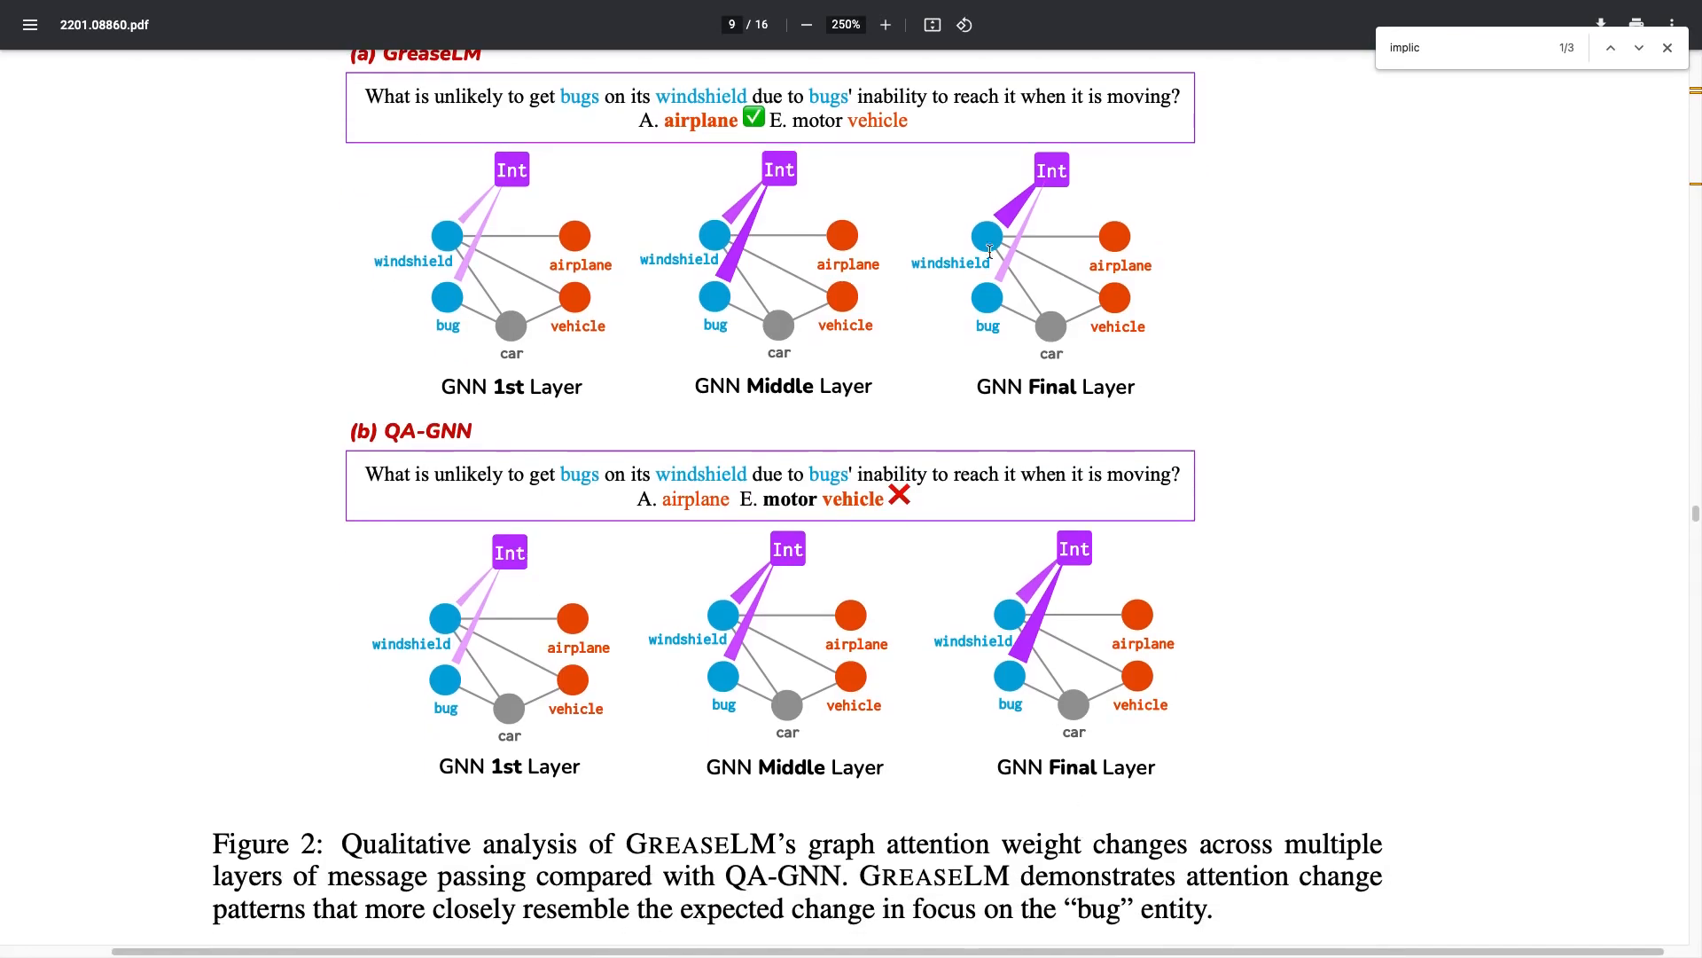
pyautogui.scroll(-3)
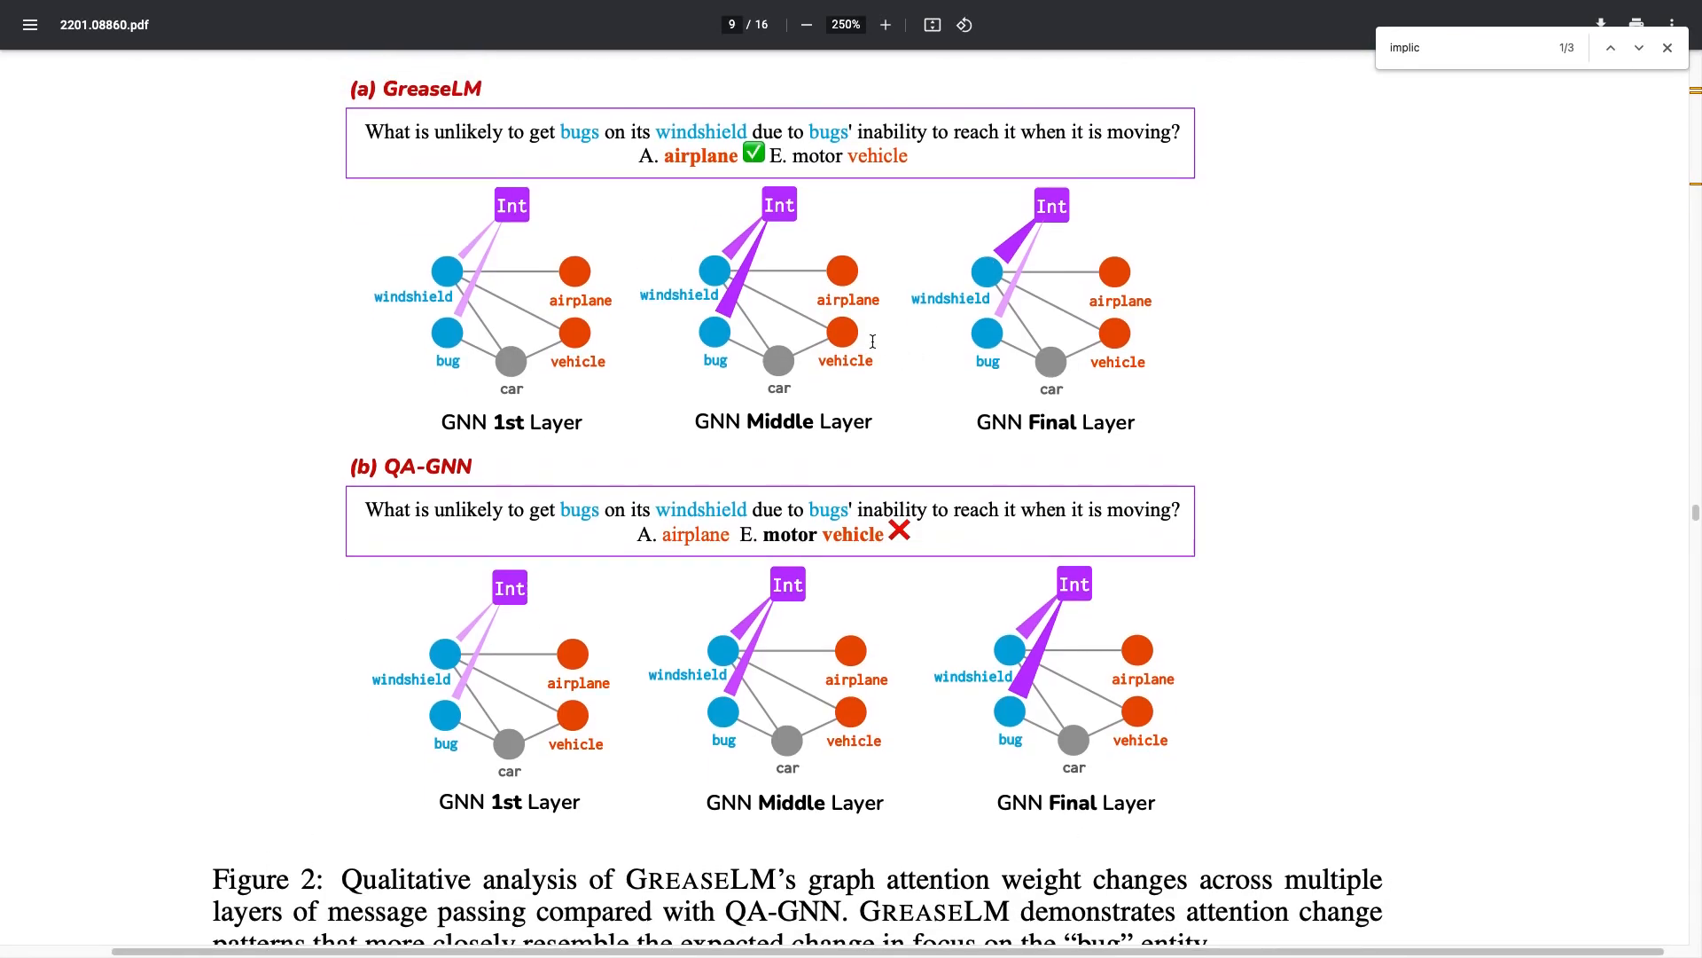